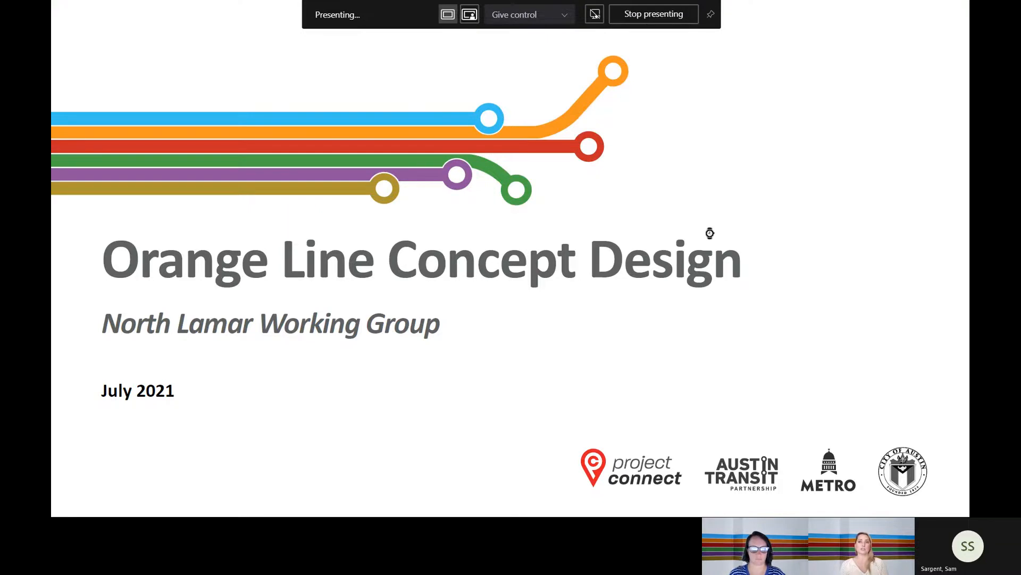
Advance the shared deck to slide 3, Design Plan Basics, with its guideway legend
key(right)
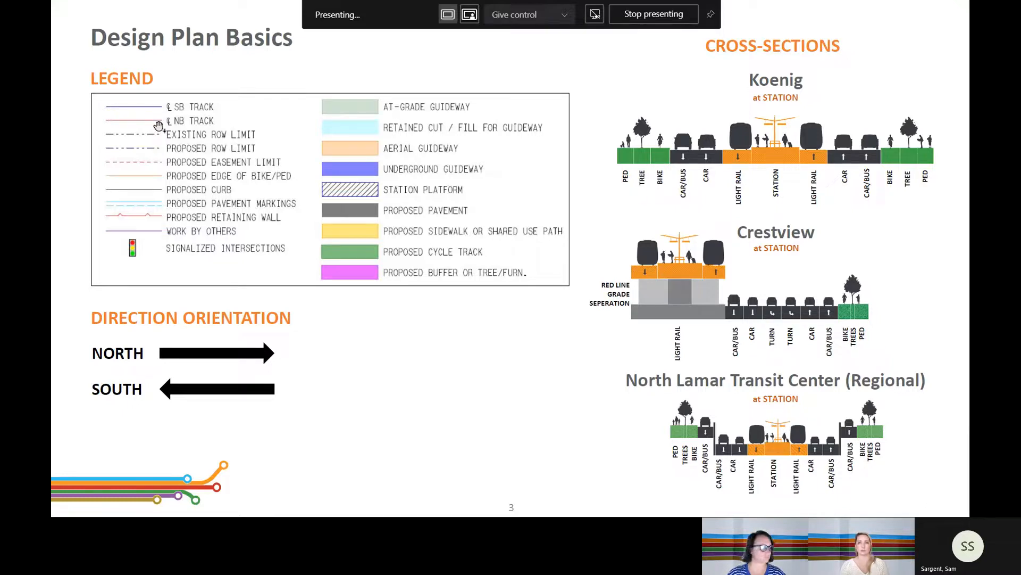
mouse_move(171, 147)
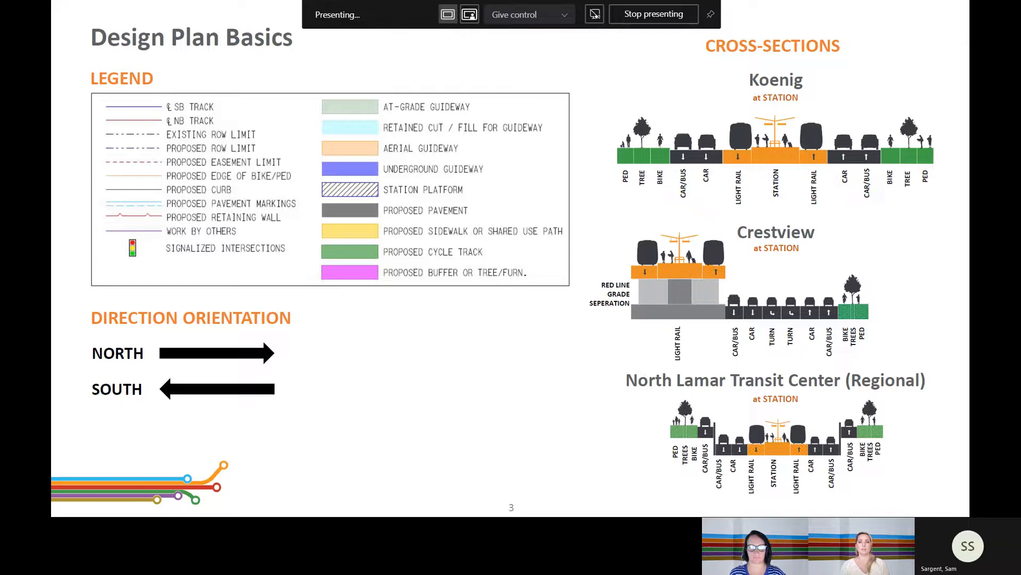
mouse_move(393, 158)
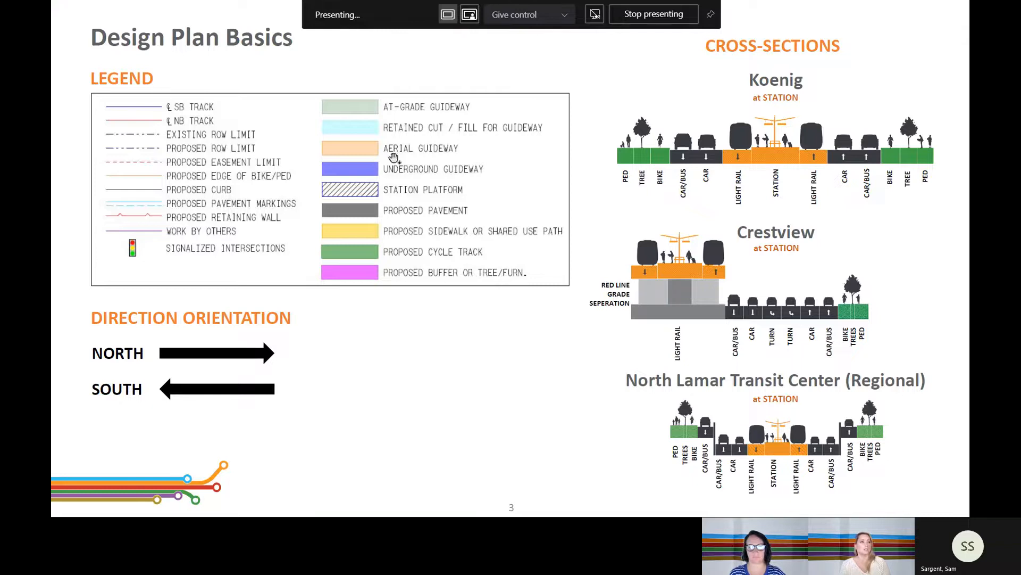
mouse_move(409, 105)
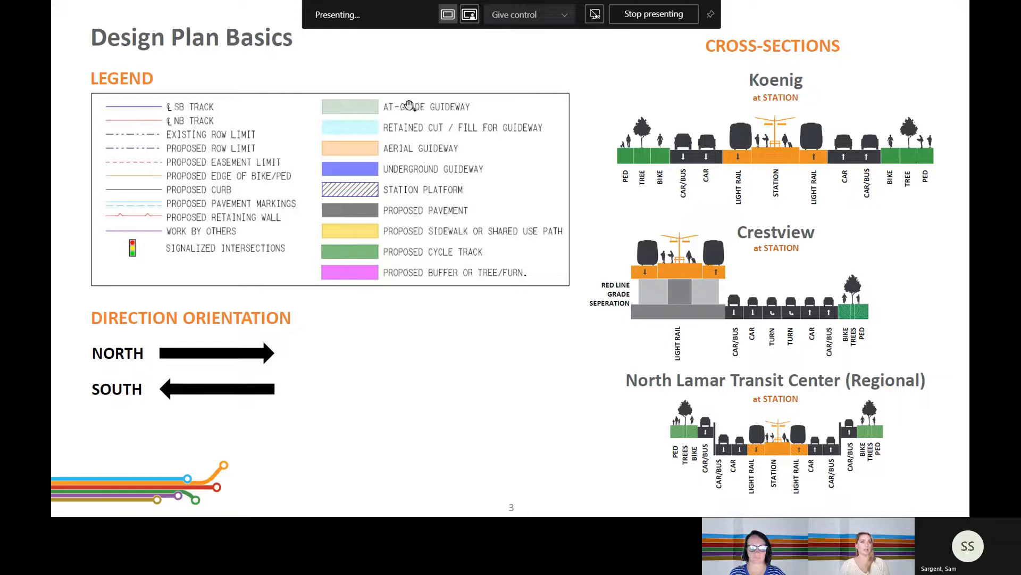
mouse_move(360, 127)
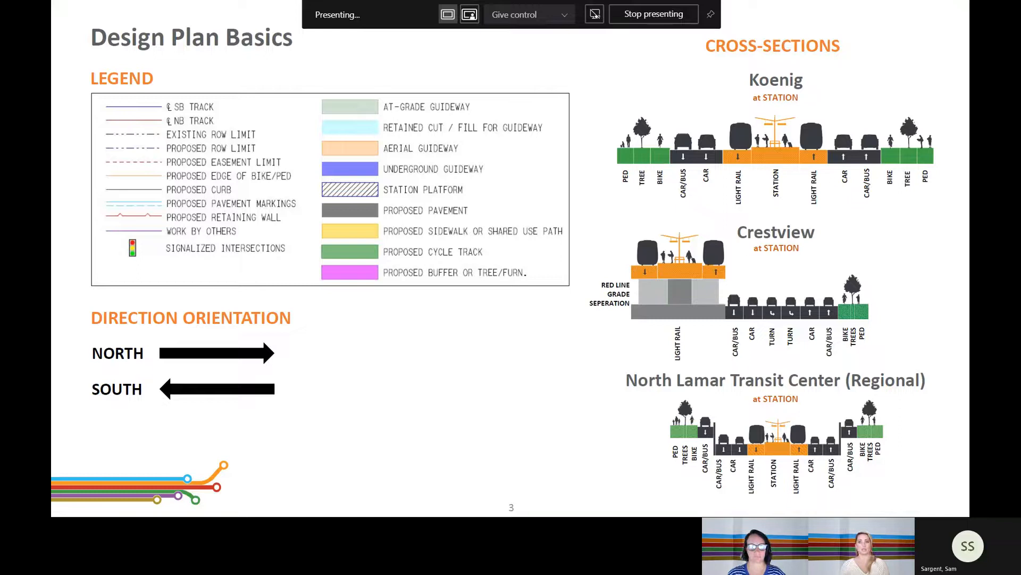
mouse_move(358, 131)
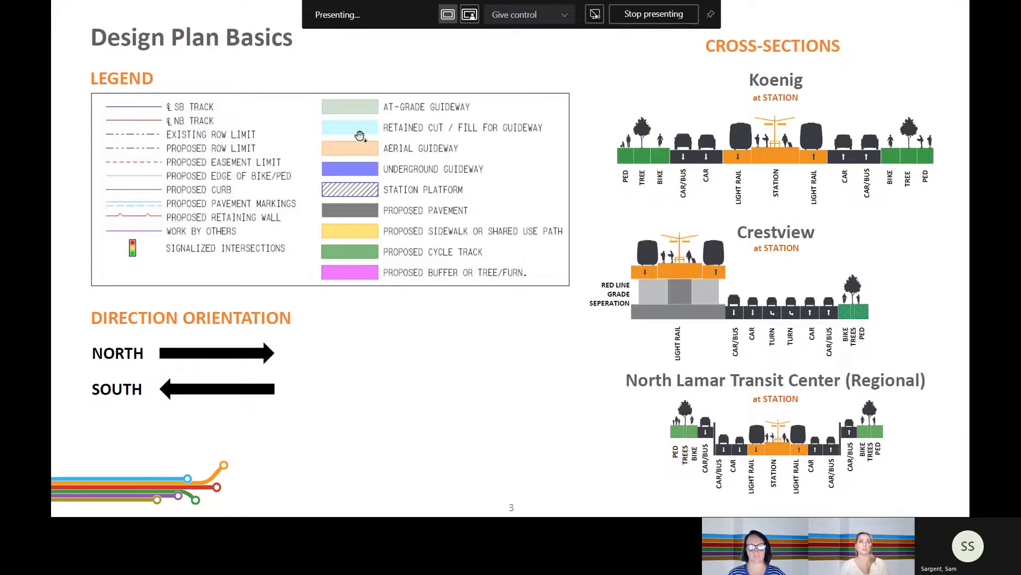
mouse_move(353, 155)
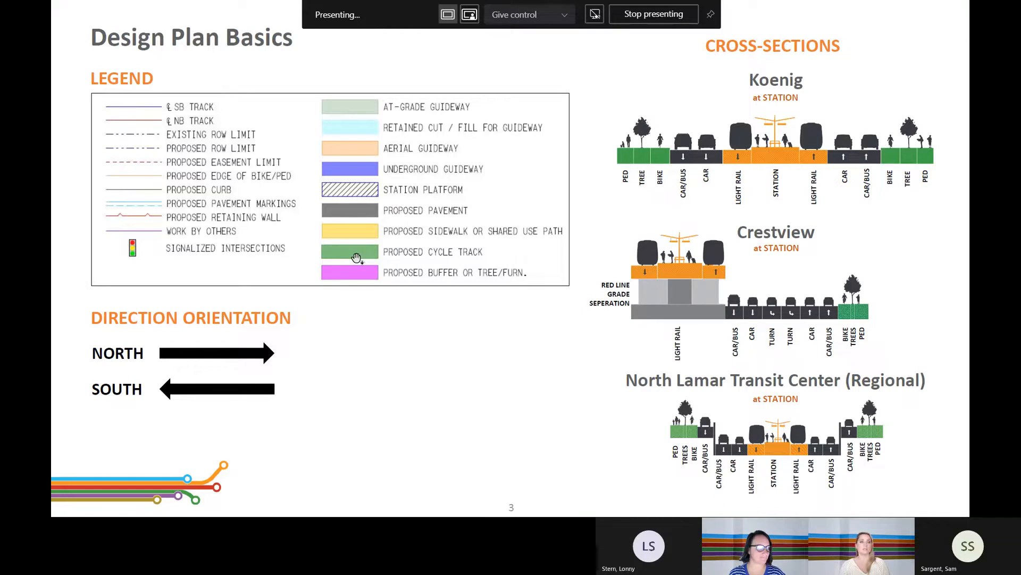
mouse_move(358, 256)
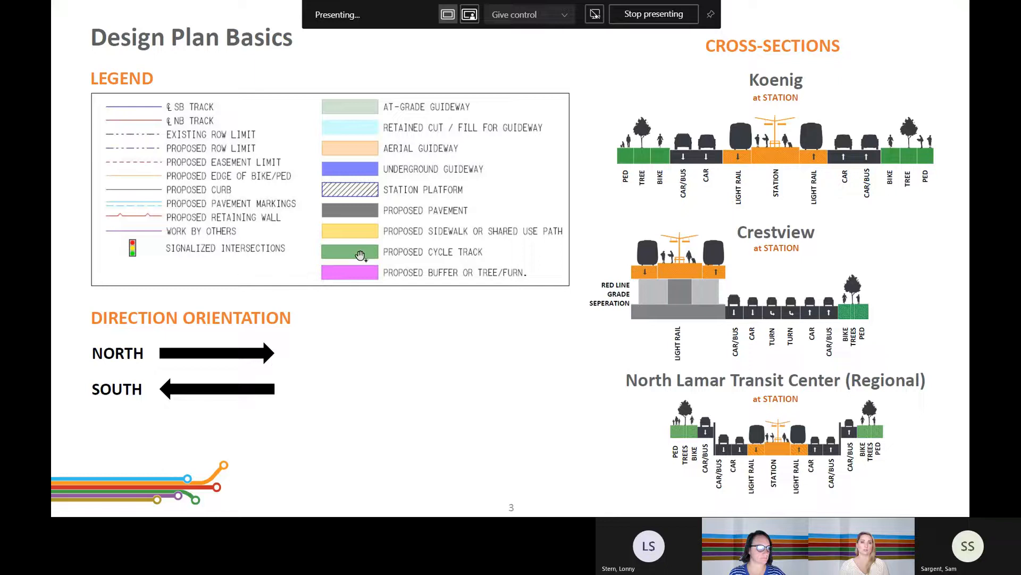
mouse_move(132, 372)
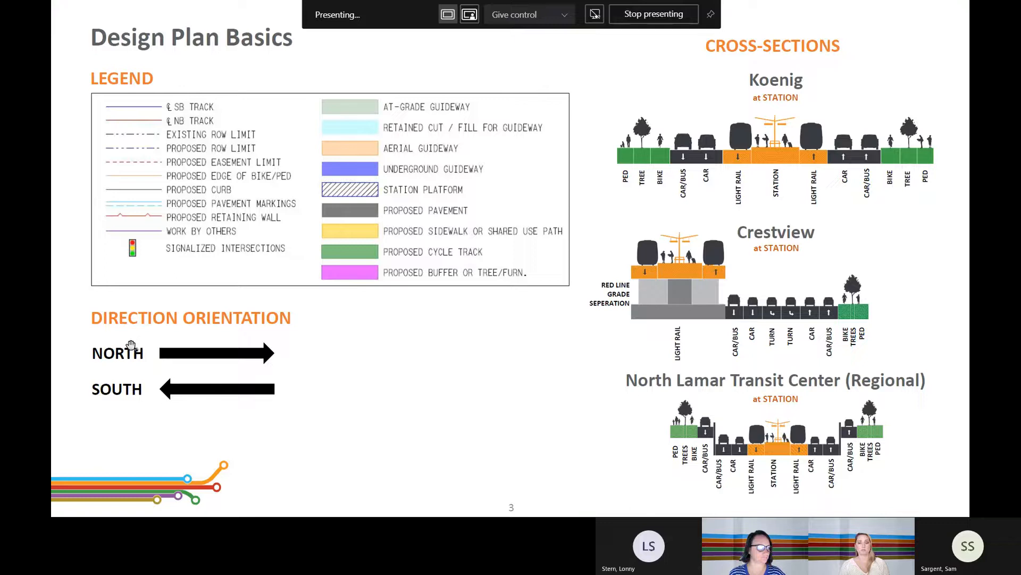
mouse_move(132, 345)
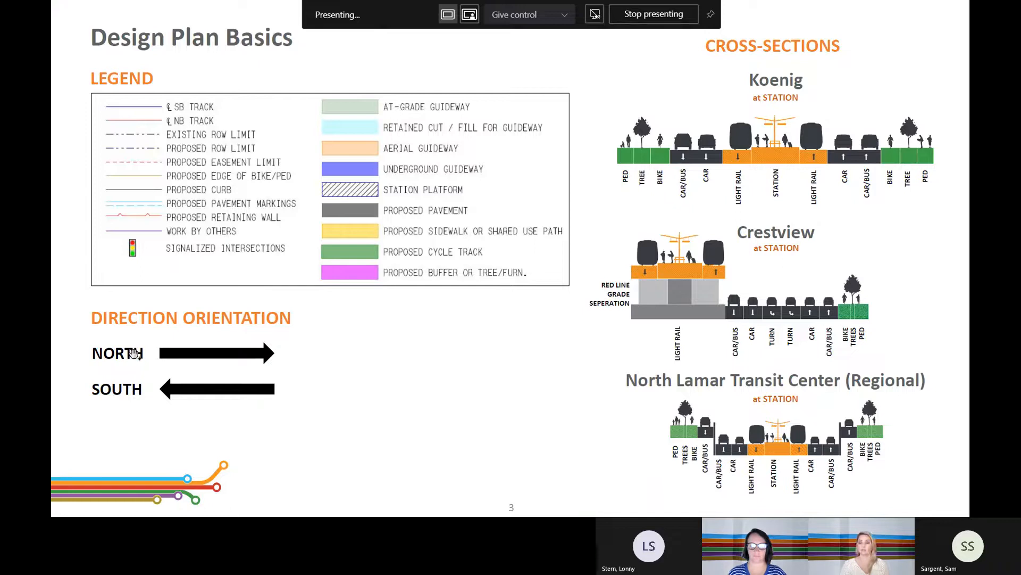
mouse_move(138, 357)
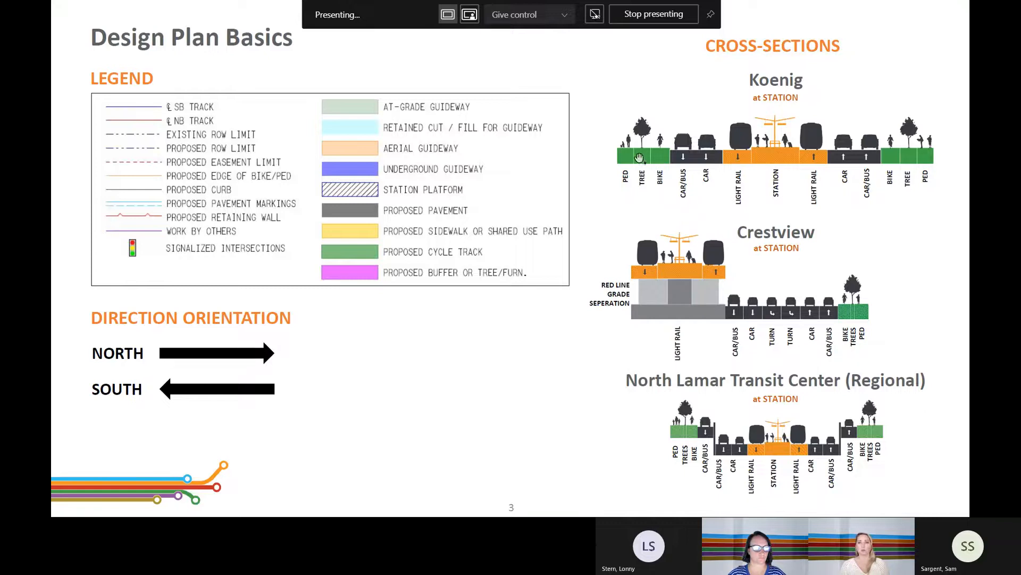
mouse_move(641, 164)
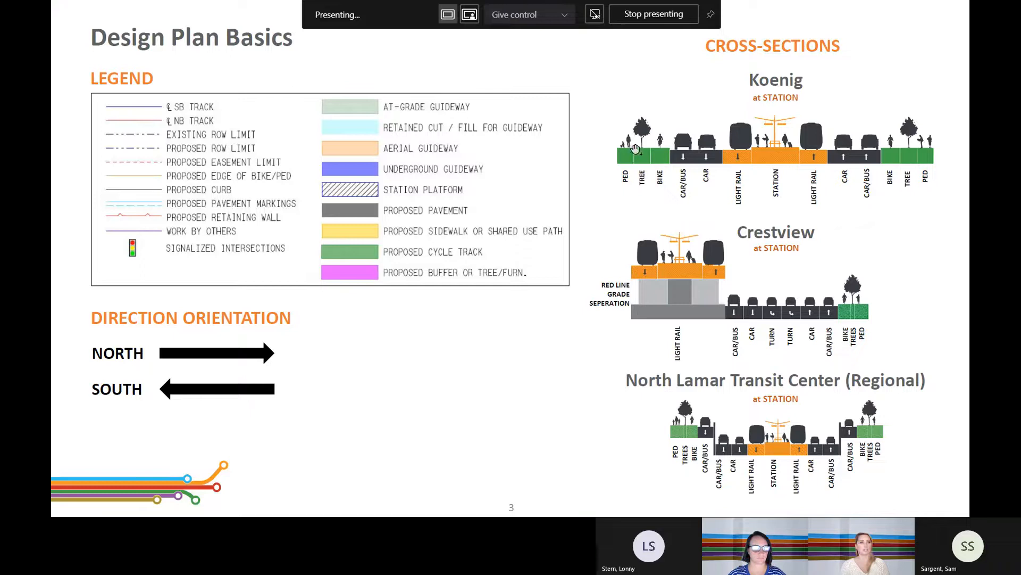
mouse_move(759, 433)
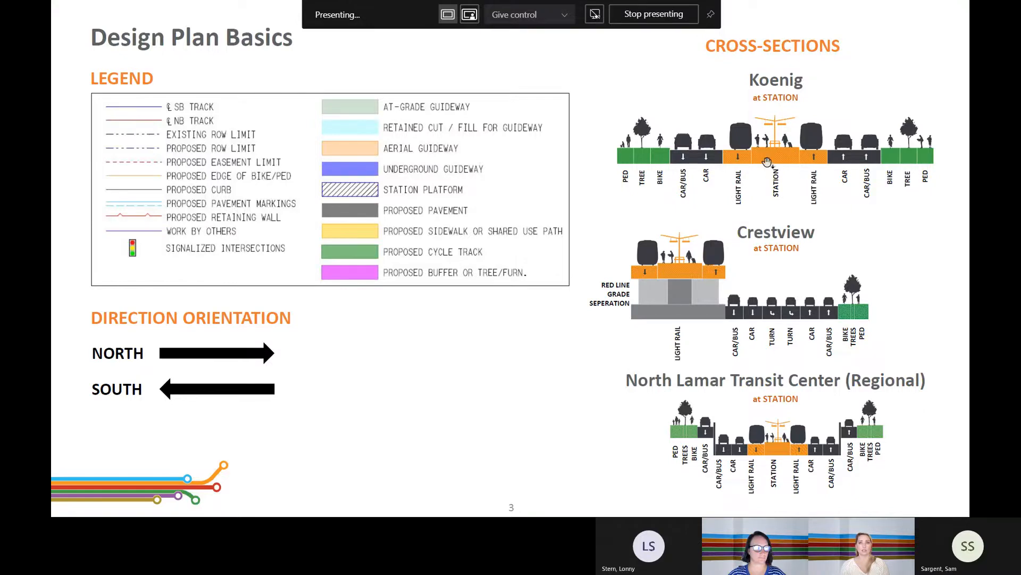
mouse_move(794, 181)
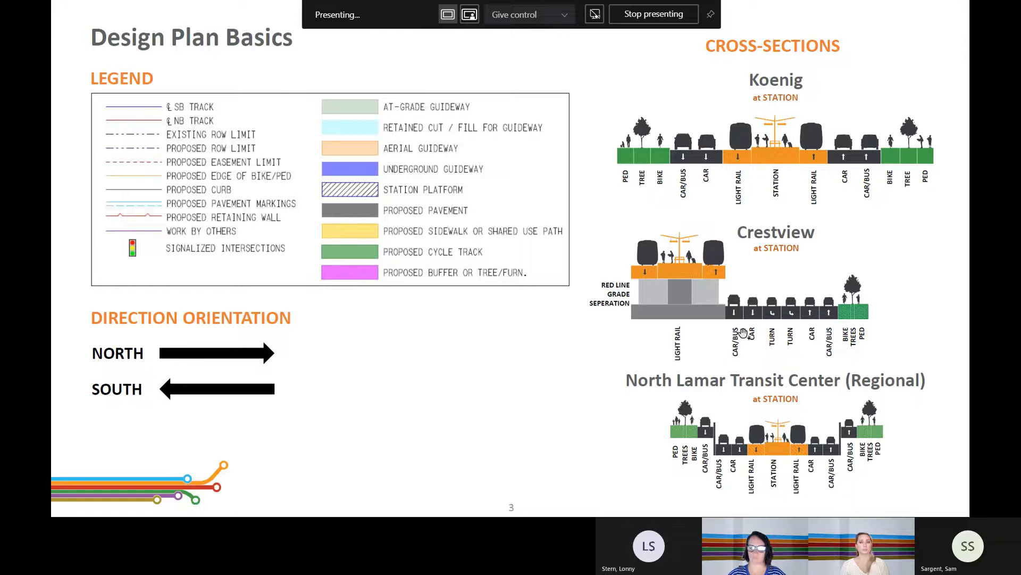
mouse_move(715, 334)
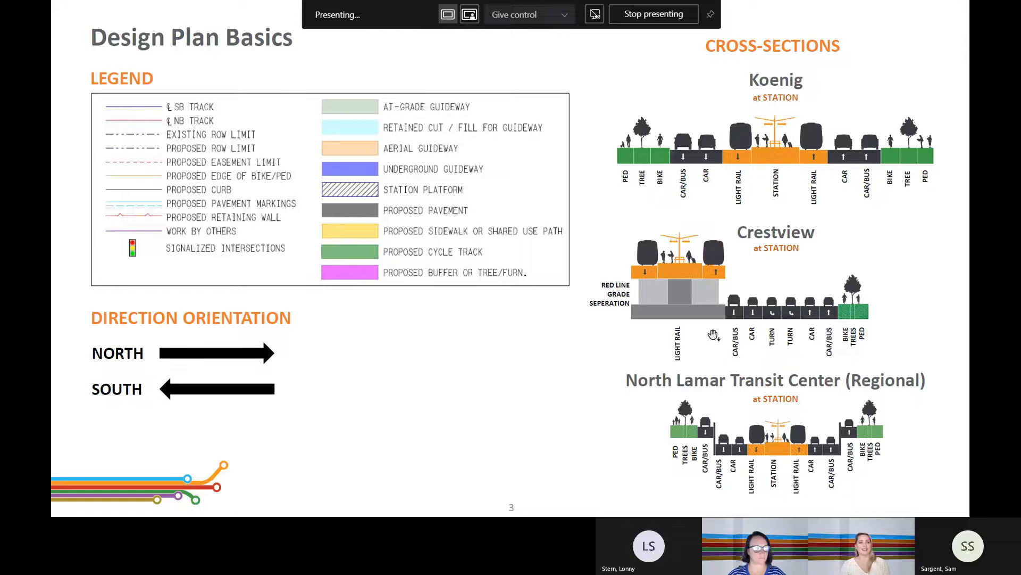
mouse_move(675, 278)
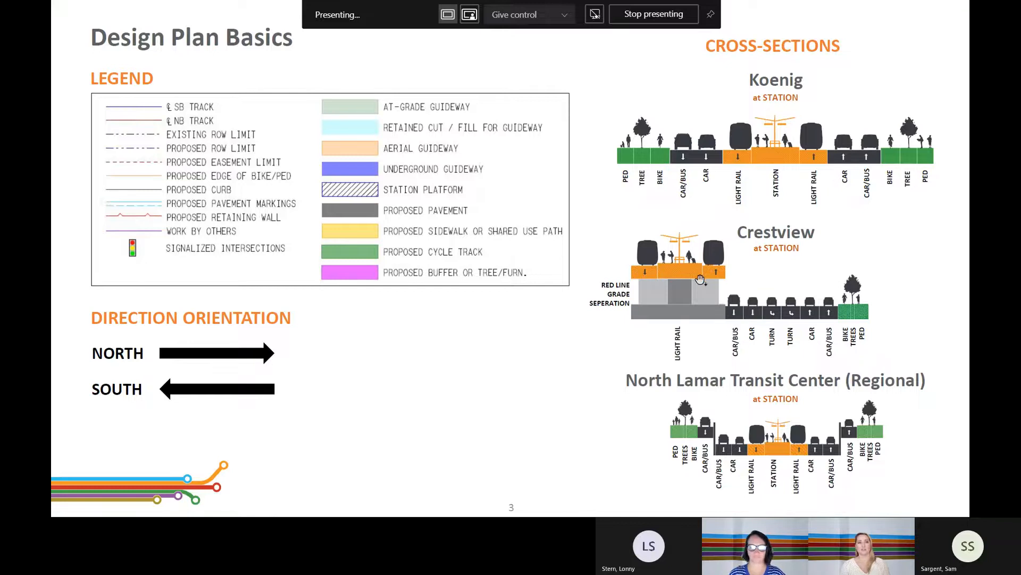
mouse_move(715, 361)
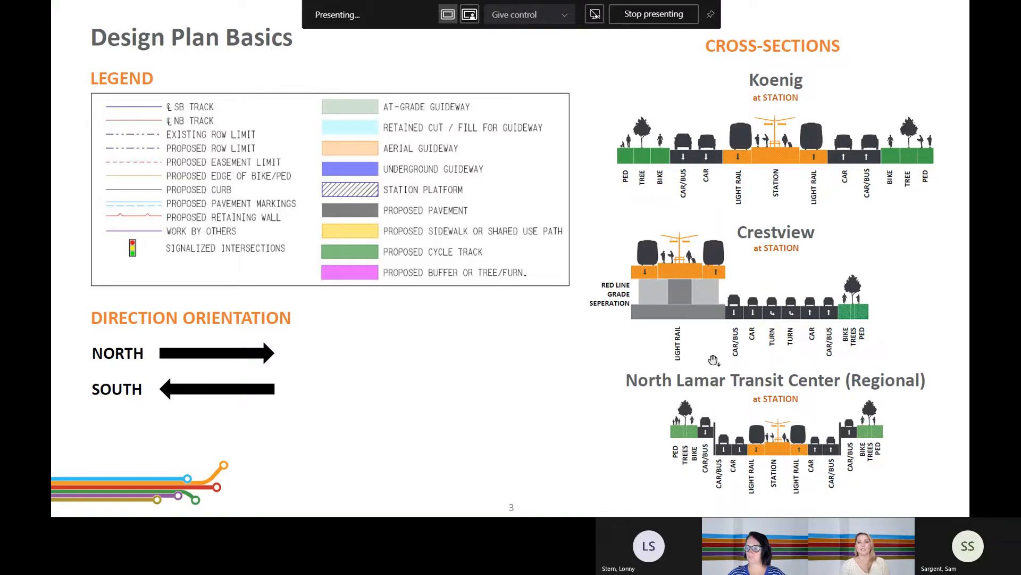
mouse_move(749, 429)
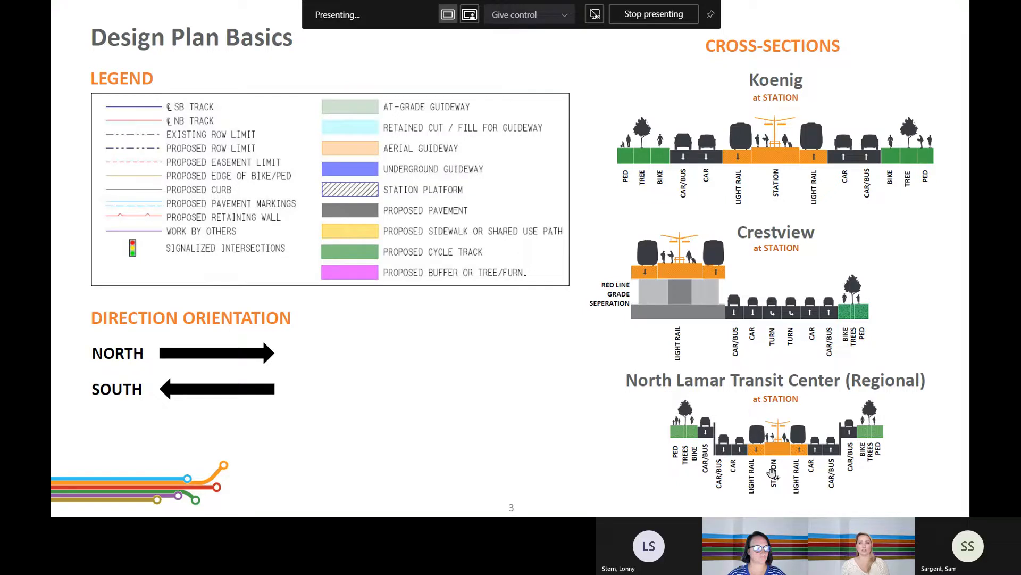
mouse_move(777, 456)
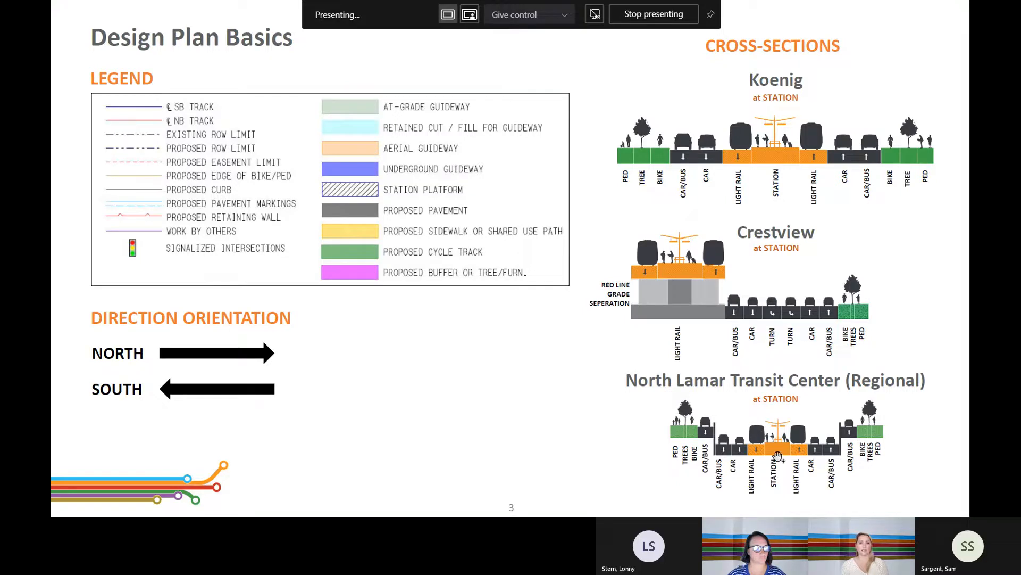
mouse_move(801, 482)
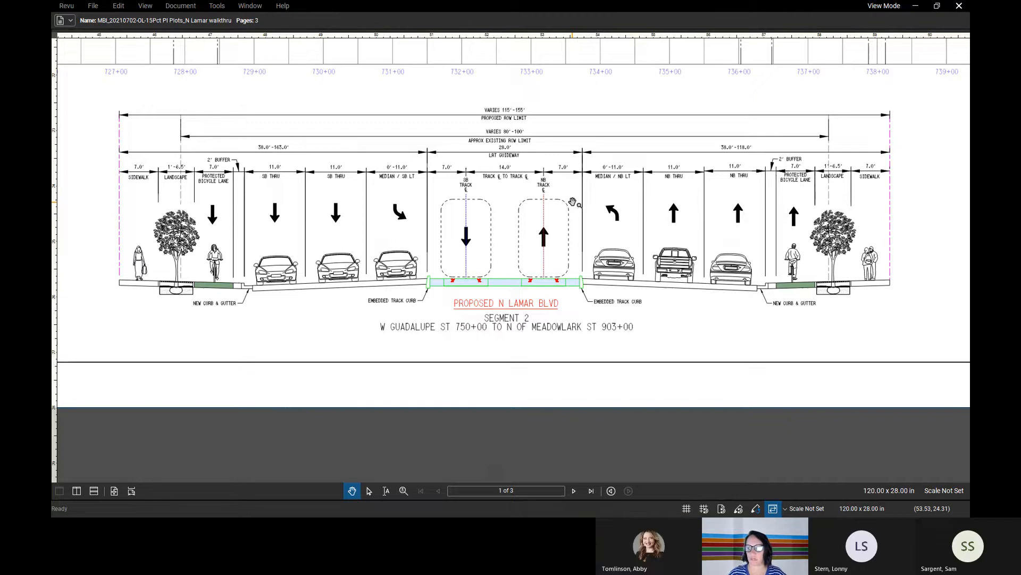
mouse_move(716, 321)
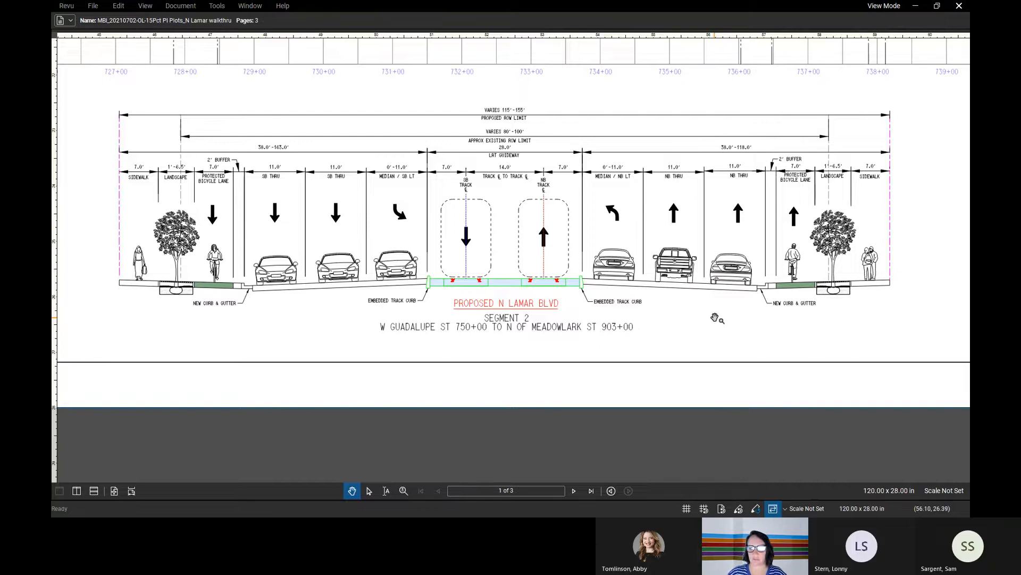
mouse_move(764, 327)
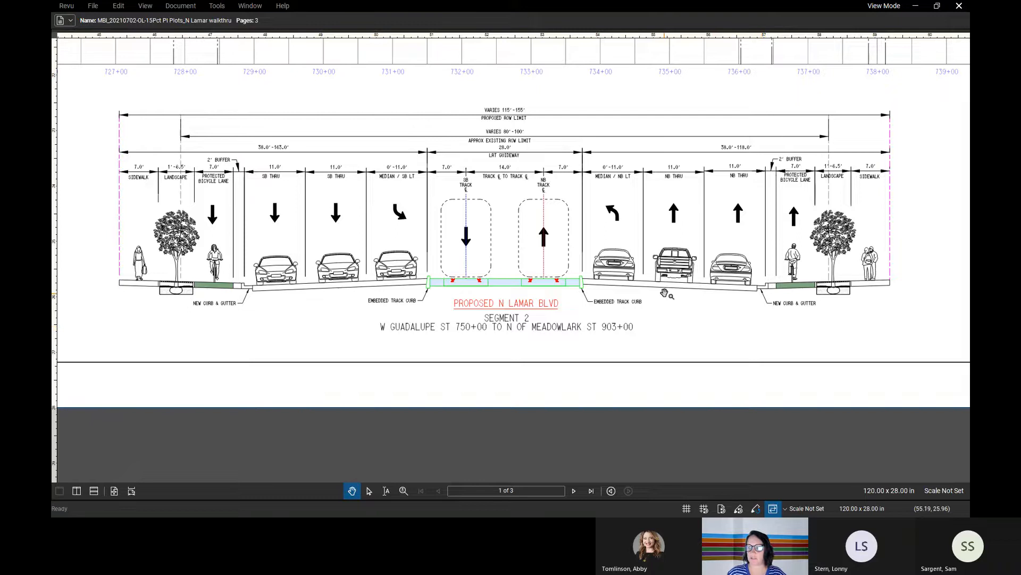
mouse_move(534, 267)
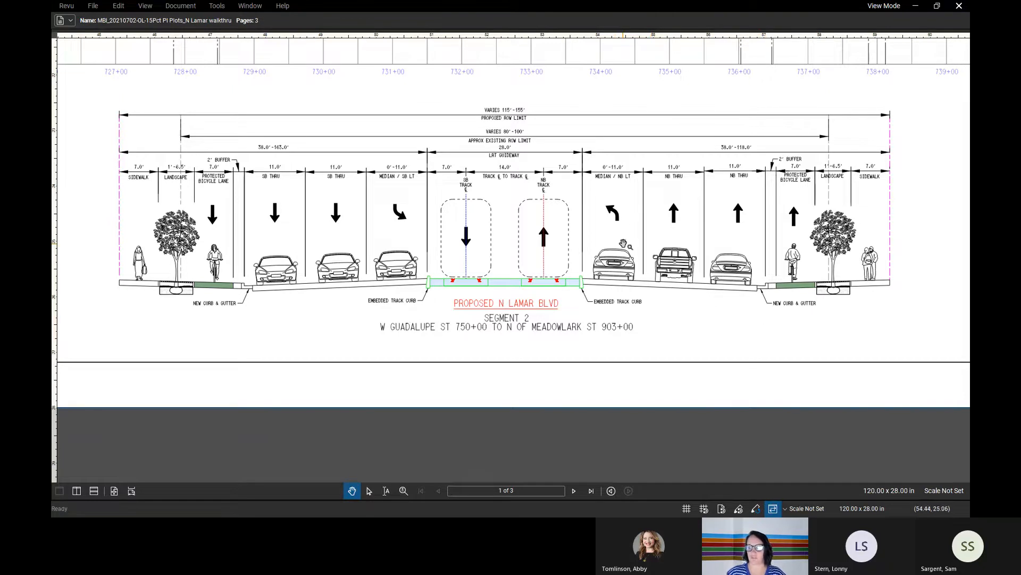
mouse_move(406, 237)
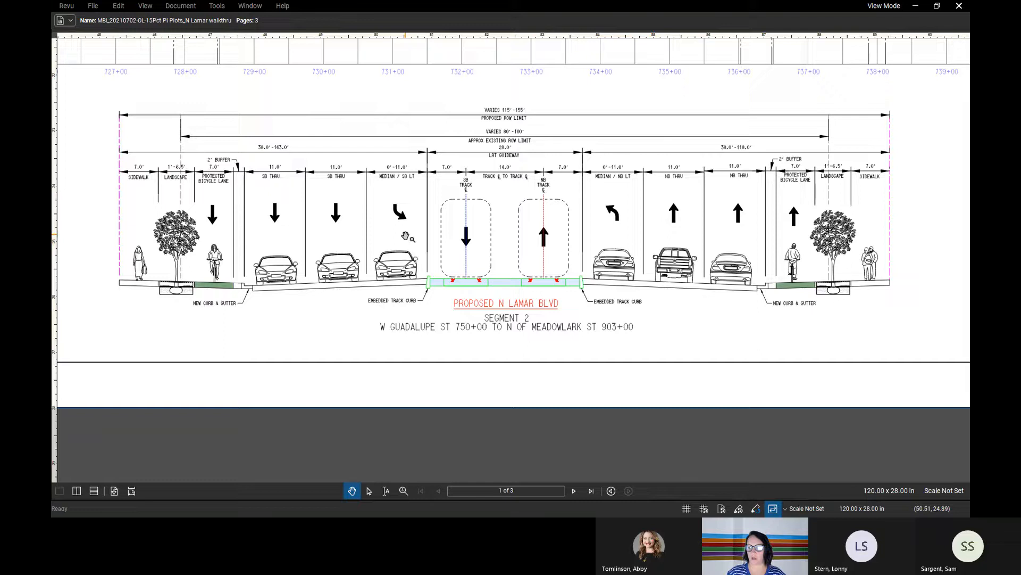
mouse_move(827, 318)
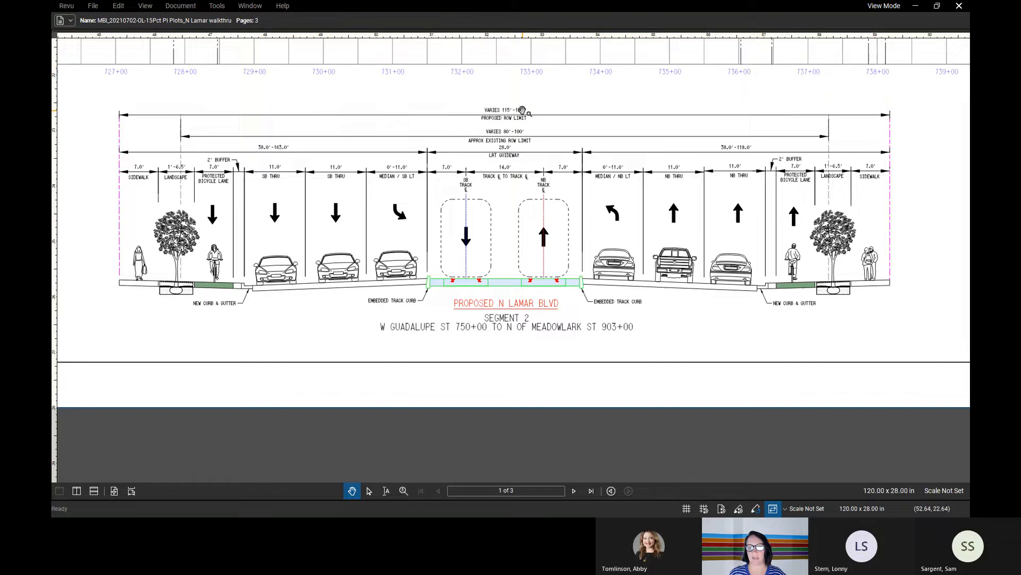
mouse_move(553, 168)
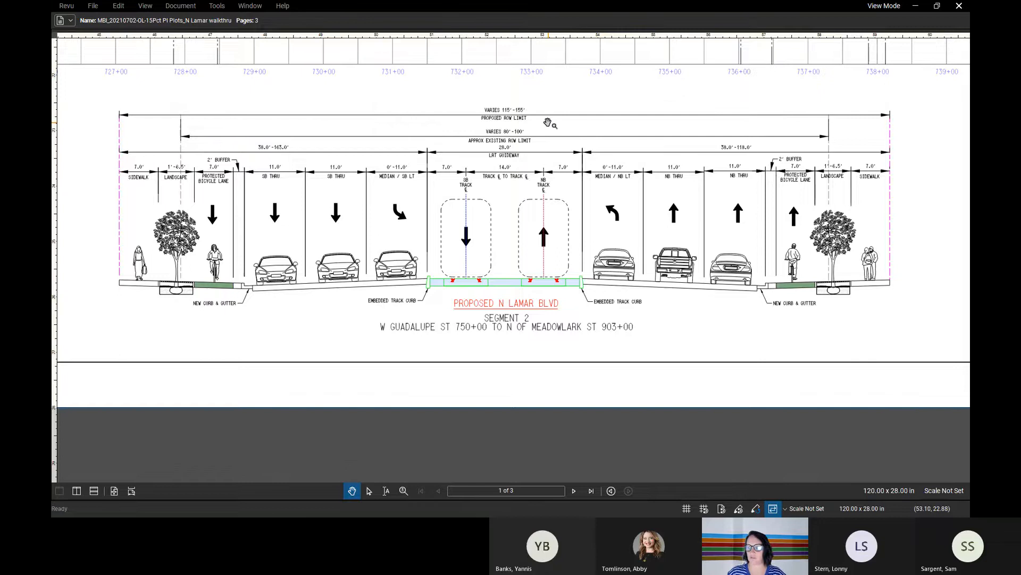
mouse_move(577, 122)
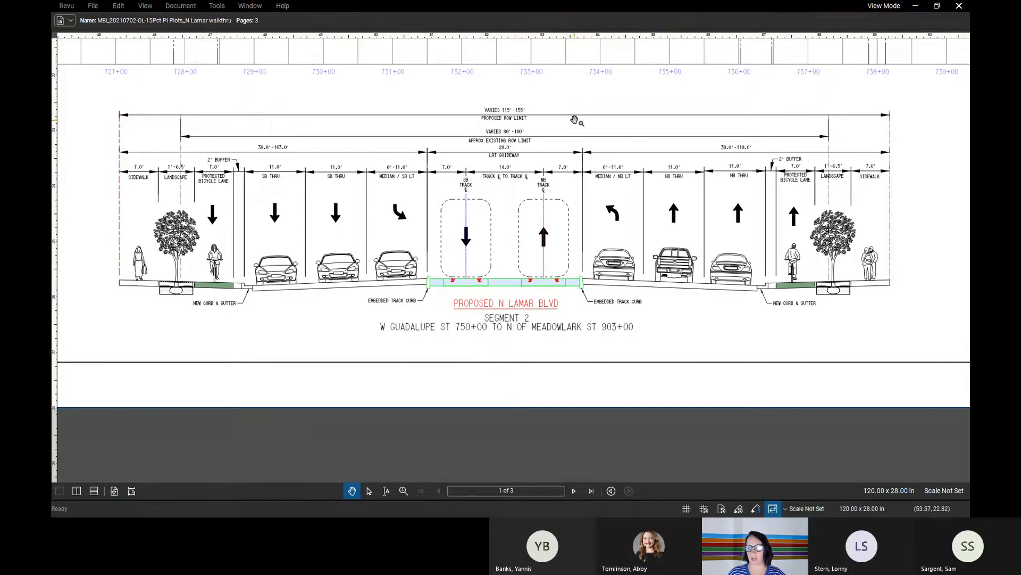
mouse_move(526, 116)
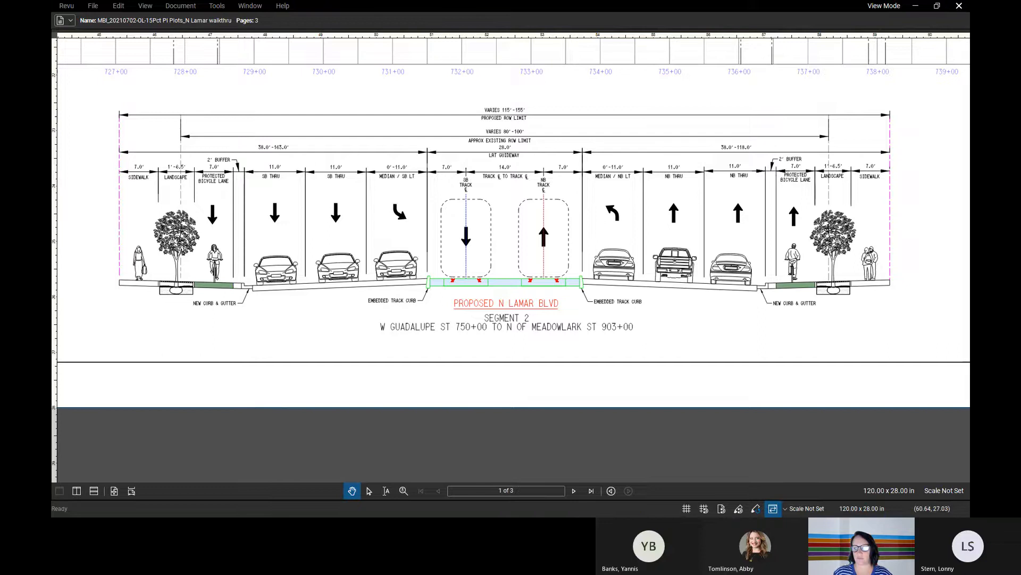
mouse_move(518, 224)
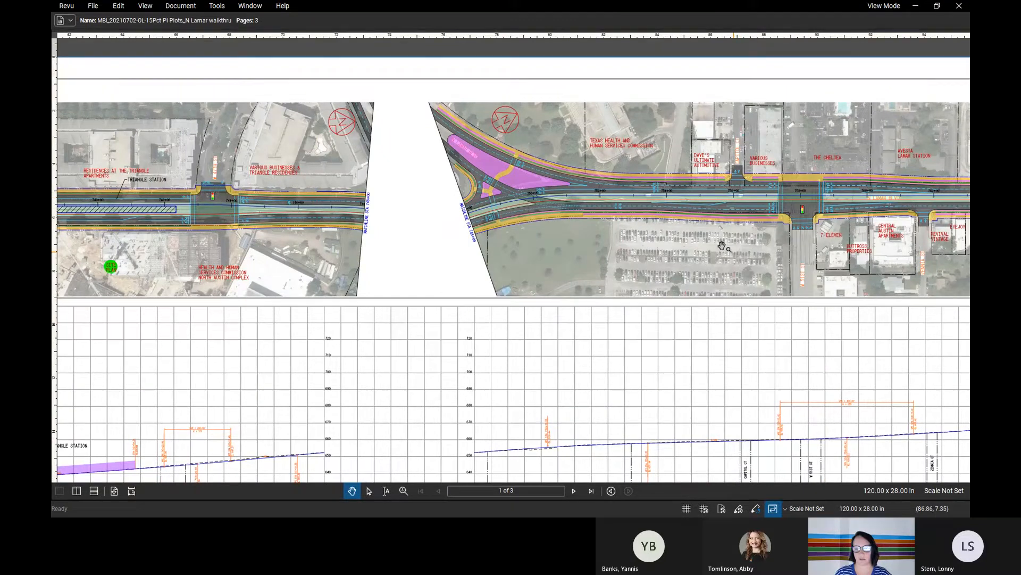
mouse_move(652, 135)
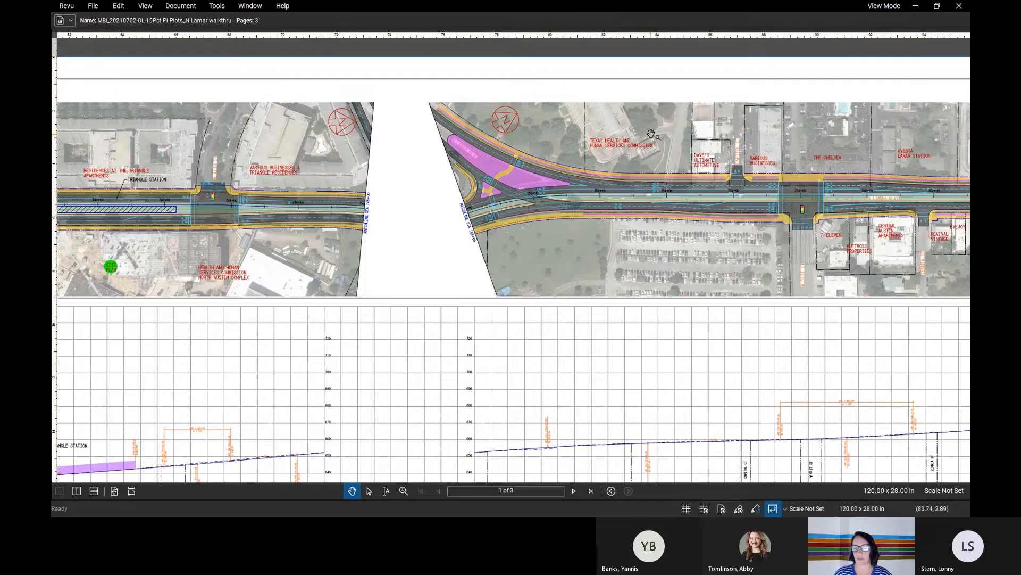
mouse_move(506, 230)
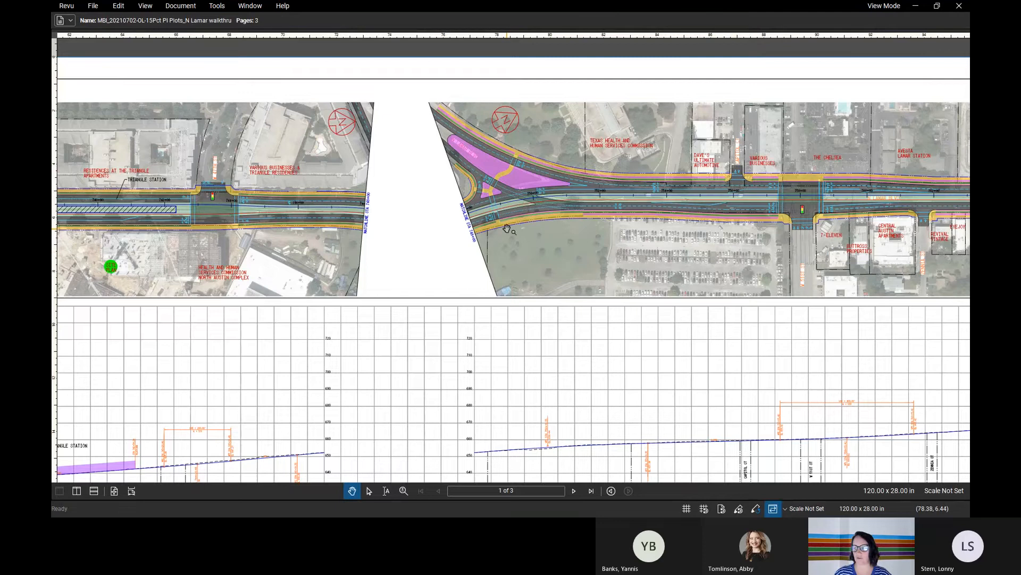
mouse_move(385, 141)
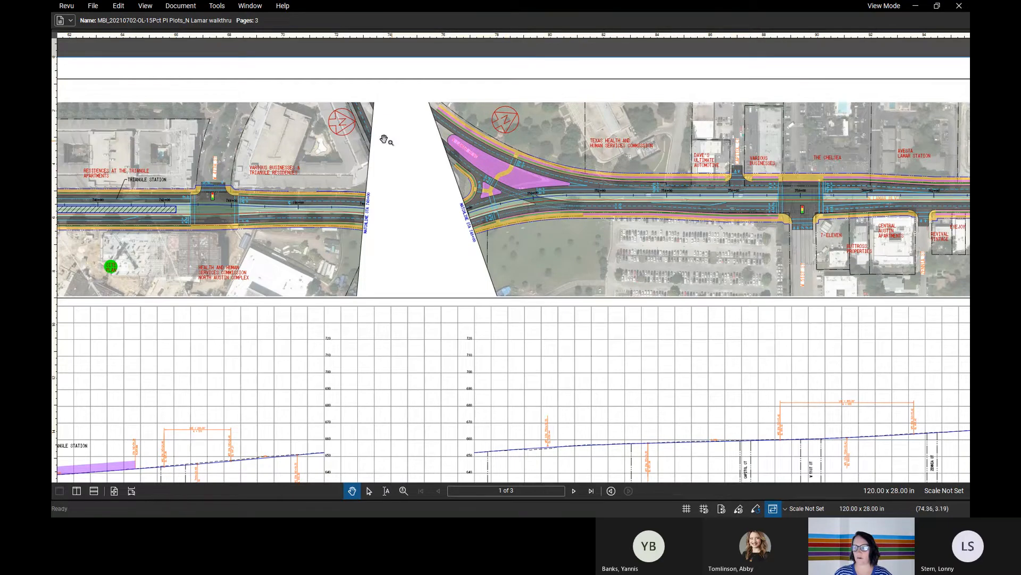
mouse_move(439, 211)
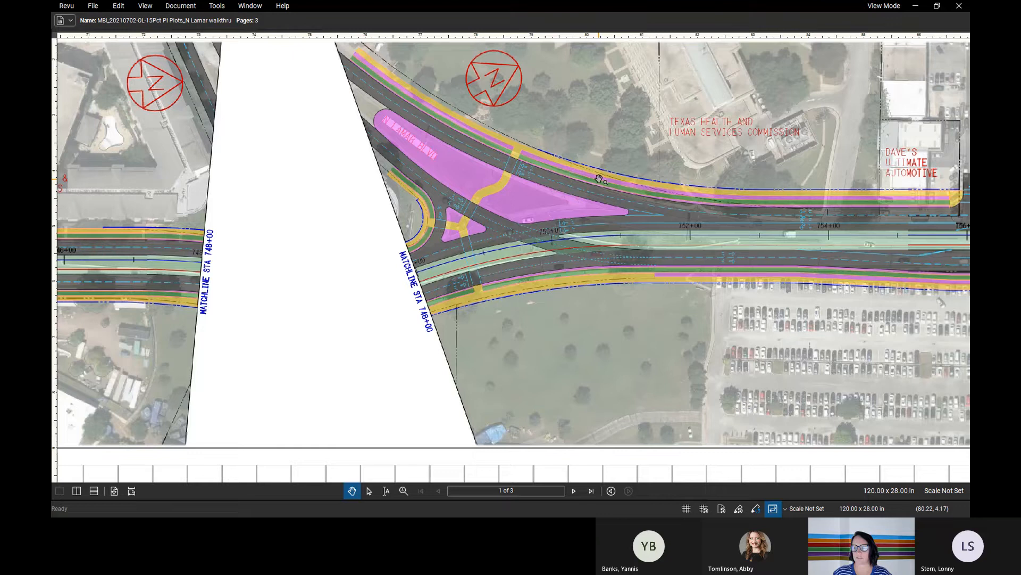
Pan the N Lamar plan east toward The Chelsea and the 7-Eleven intersection
drag(599, 179, 537, 209)
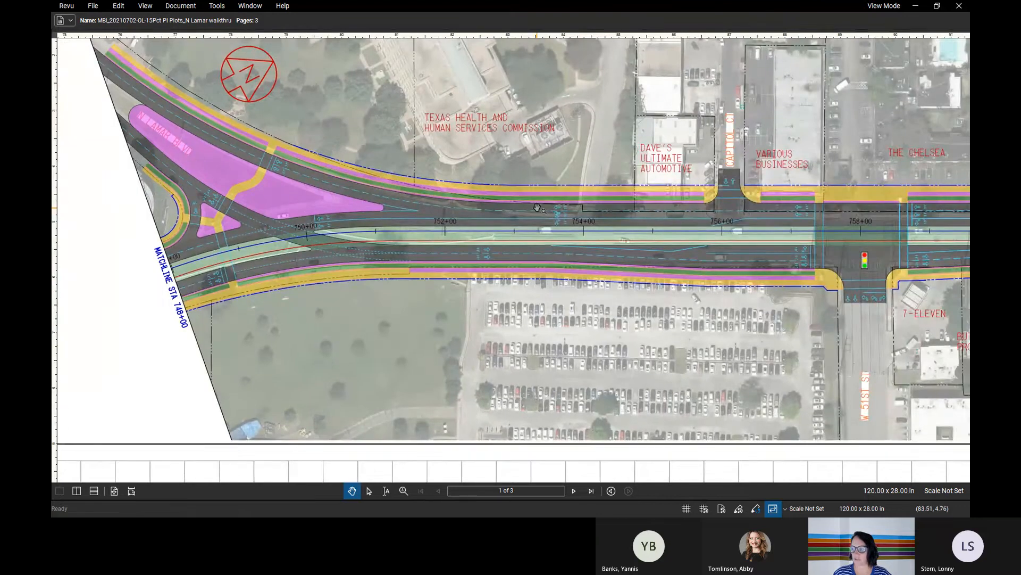
mouse_move(856, 196)
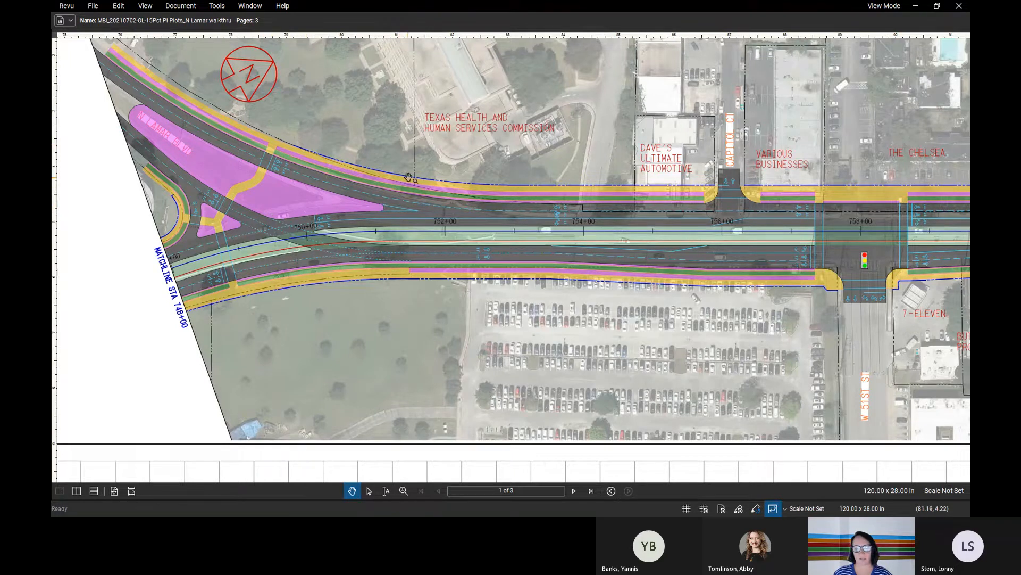
drag(408, 178, 463, 194)
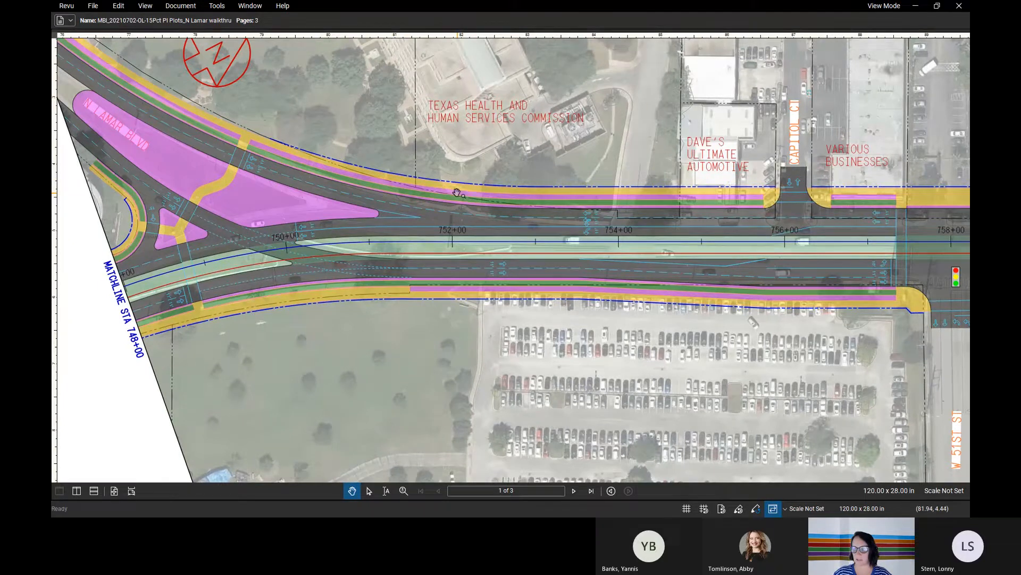
mouse_move(500, 187)
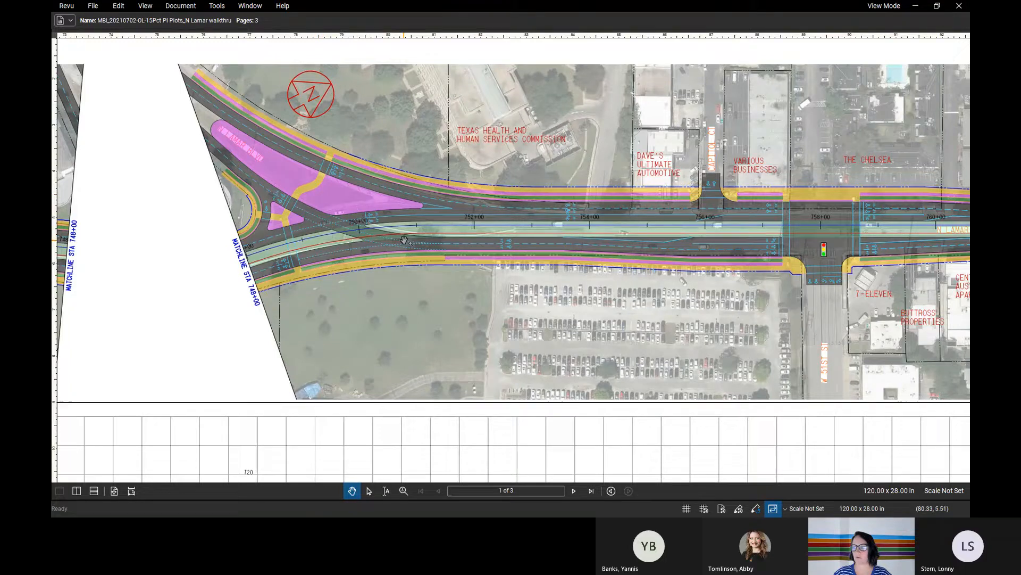
mouse_move(696, 244)
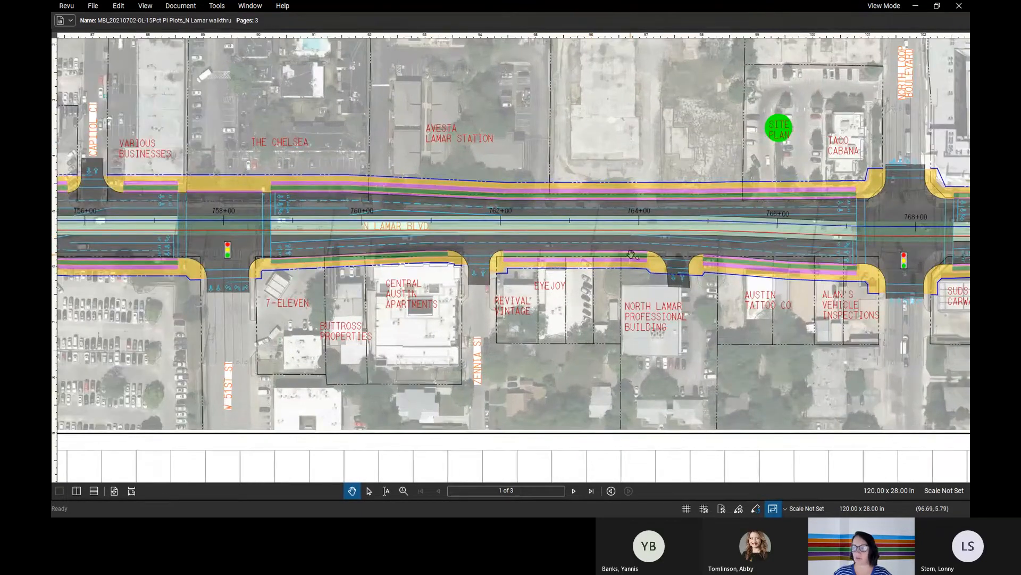
mouse_move(623, 246)
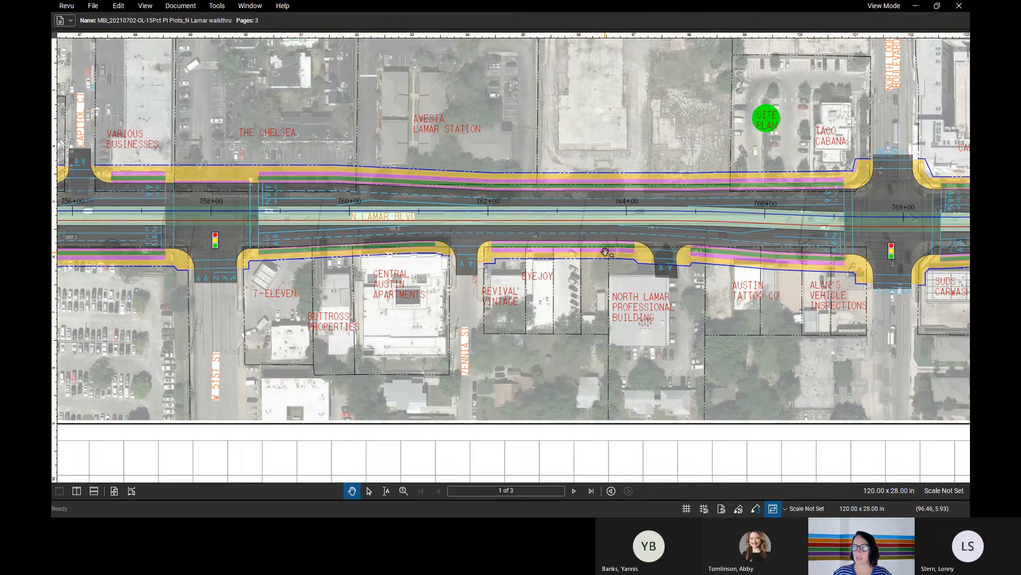
mouse_move(545, 359)
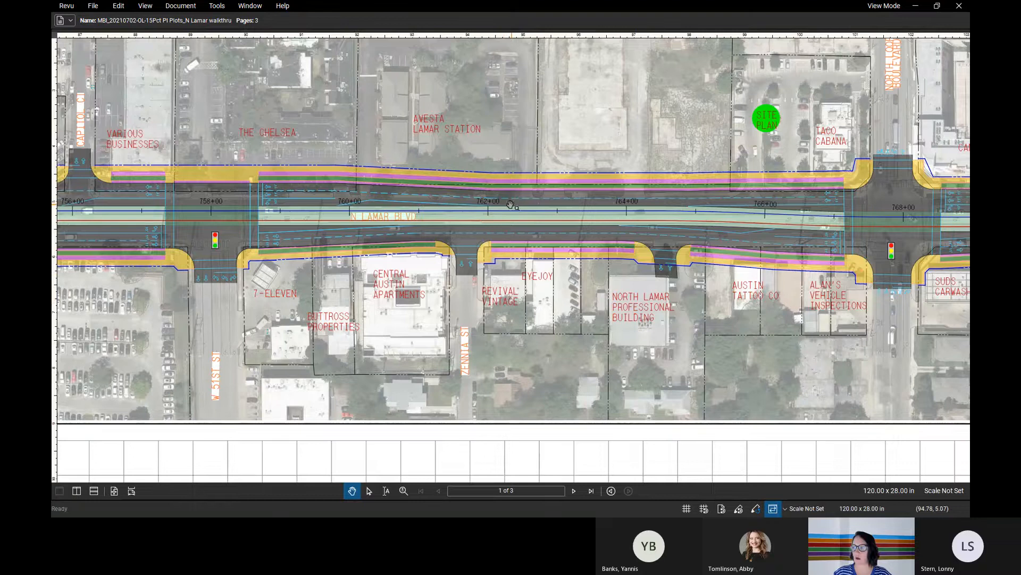
mouse_move(260, 209)
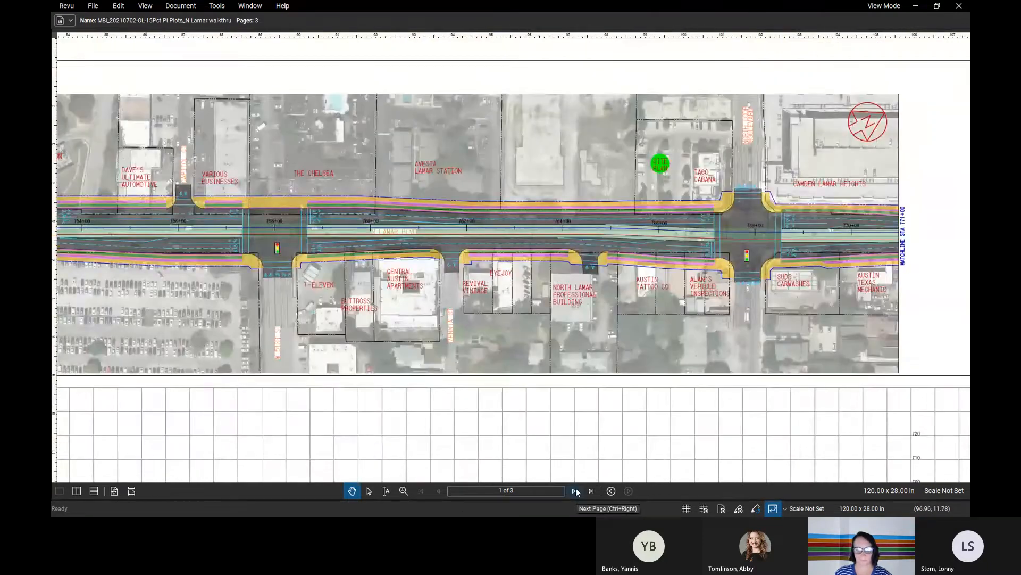
Go to page 2 of 3, showing Koenig Station near McDonald's and KFC
click(573, 490)
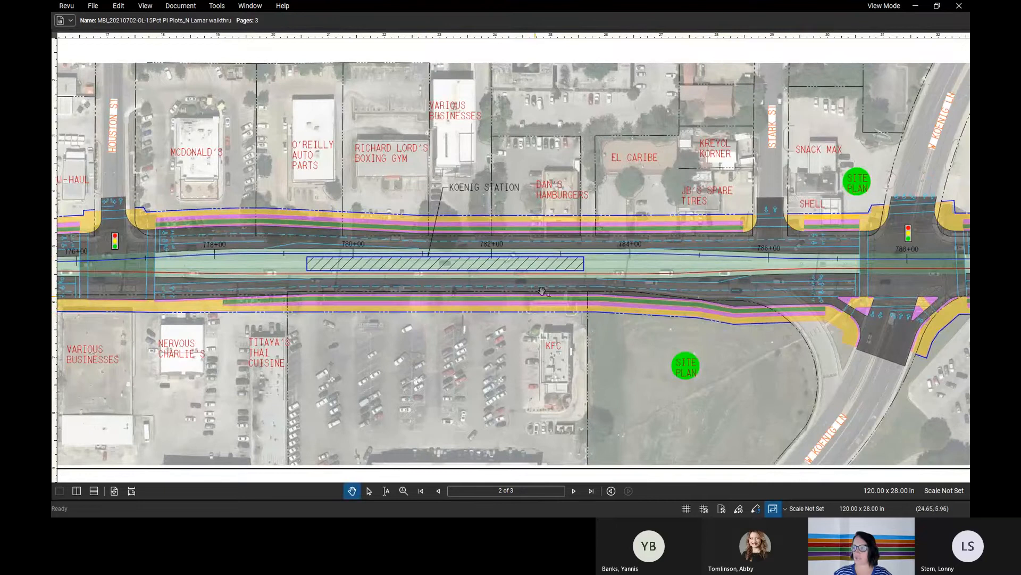
mouse_move(567, 253)
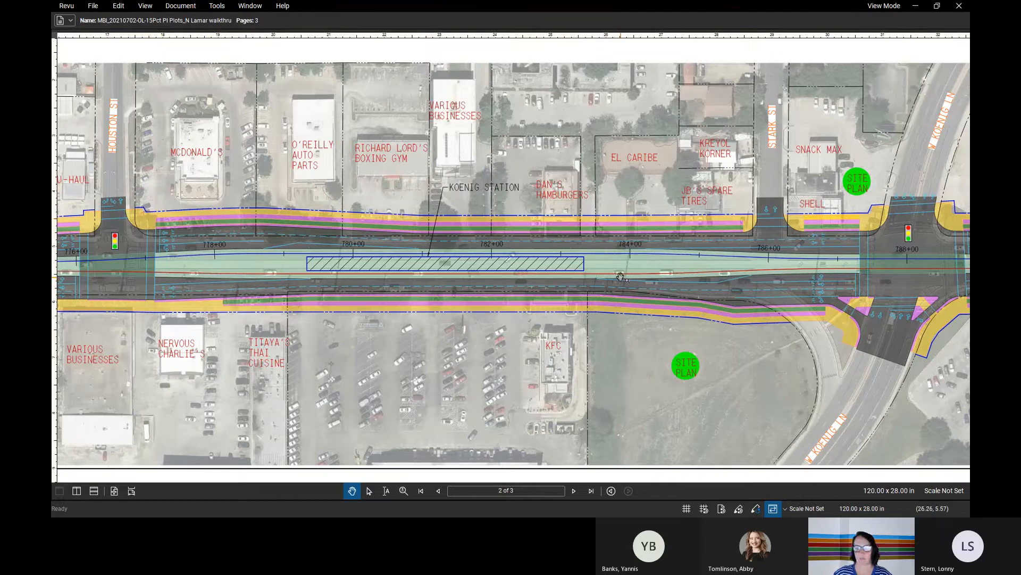
mouse_move(578, 312)
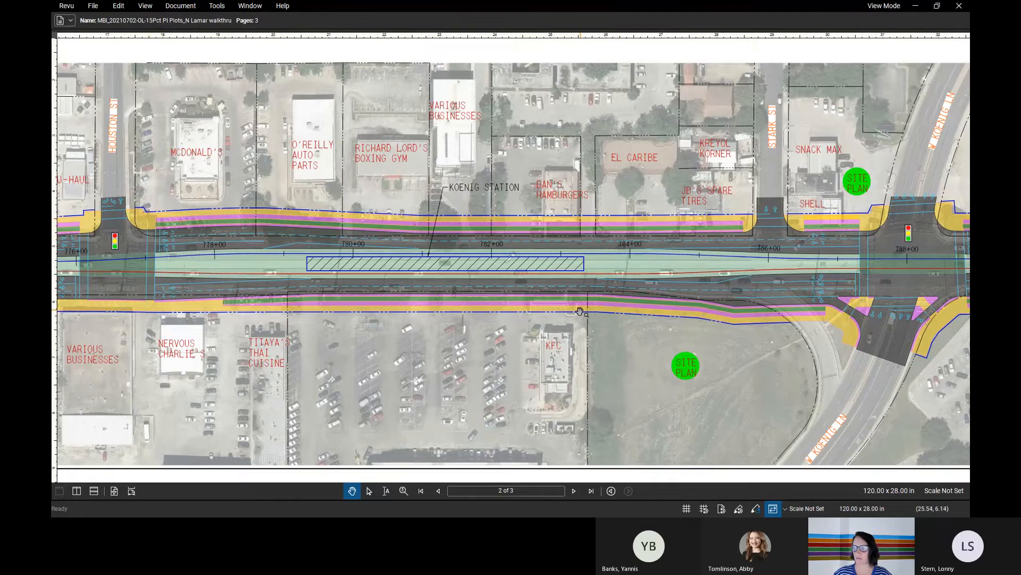
Pan north past Koenig Station and the Texas DPS building toward Crestview Station
drag(579, 312, 586, 283)
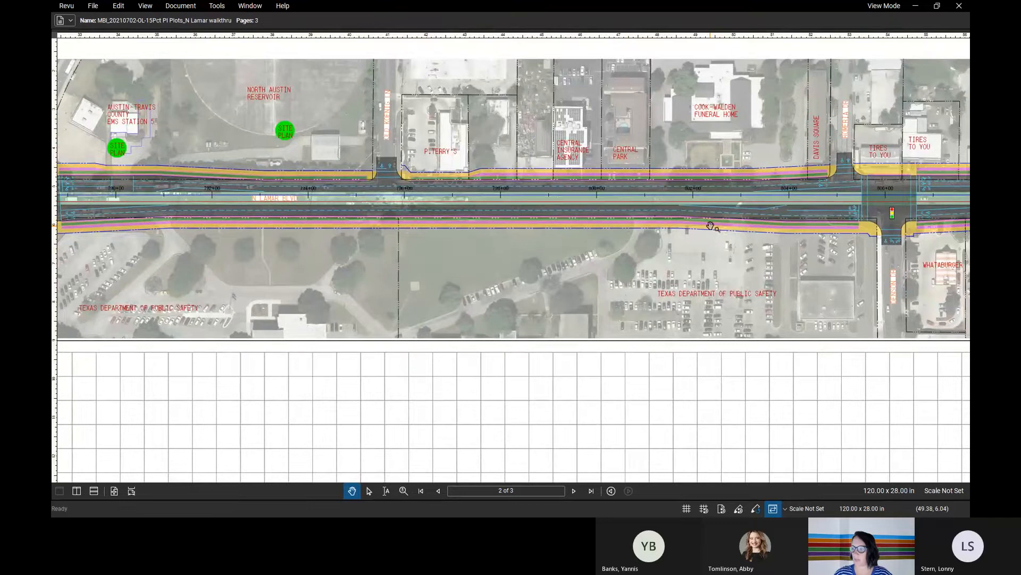
drag(712, 226, 649, 222)
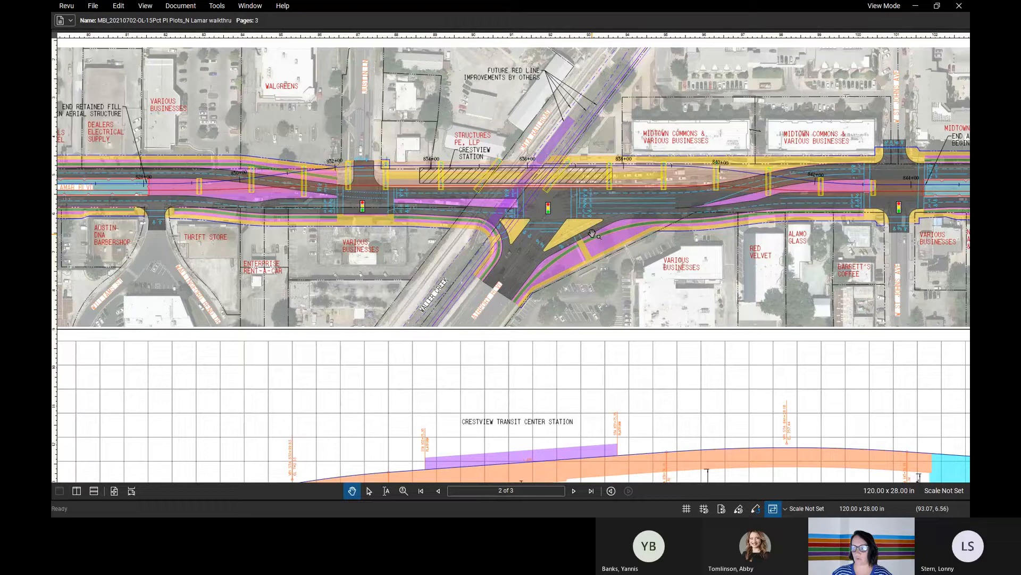
mouse_move(589, 232)
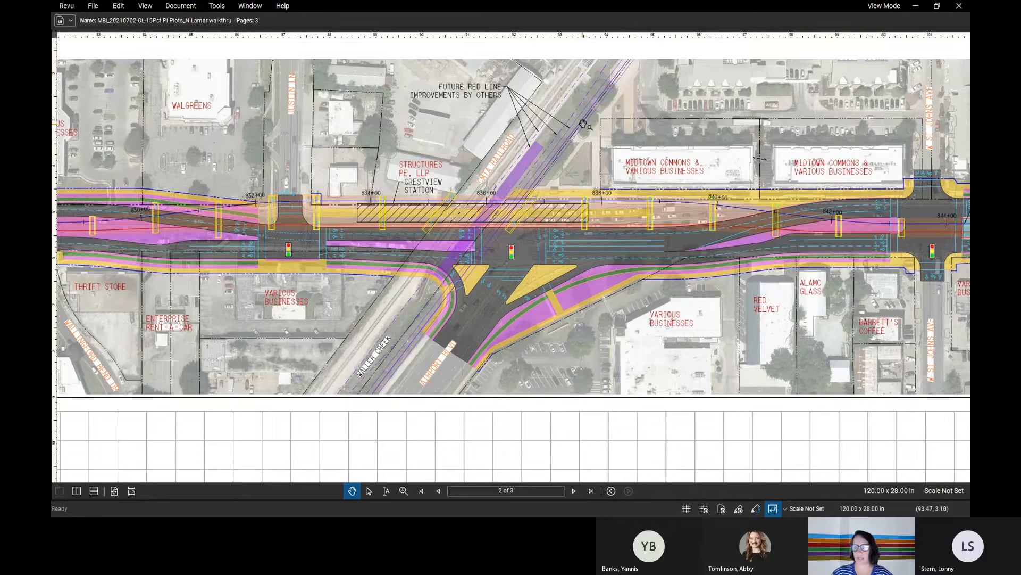
mouse_move(545, 127)
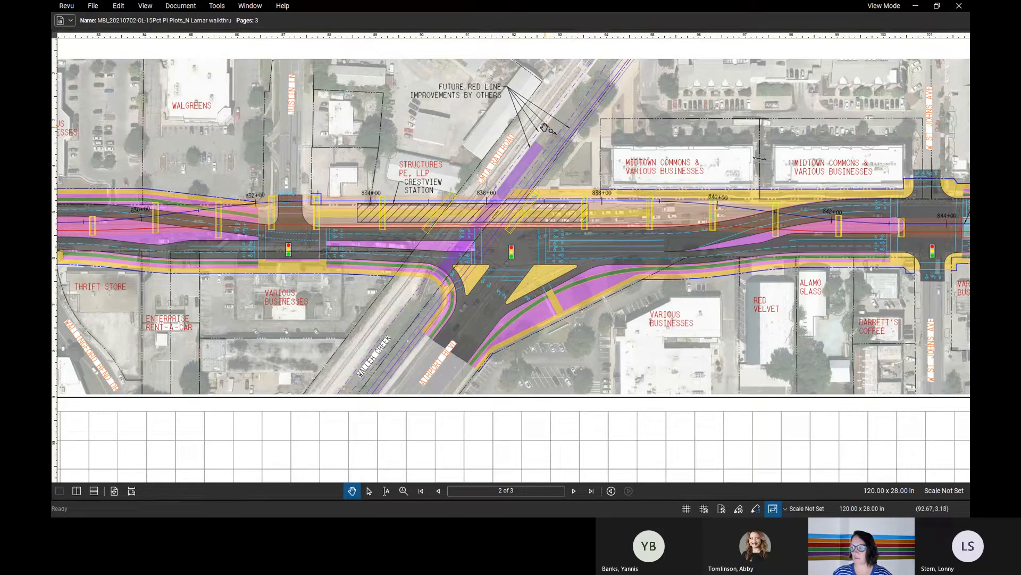
mouse_move(424, 297)
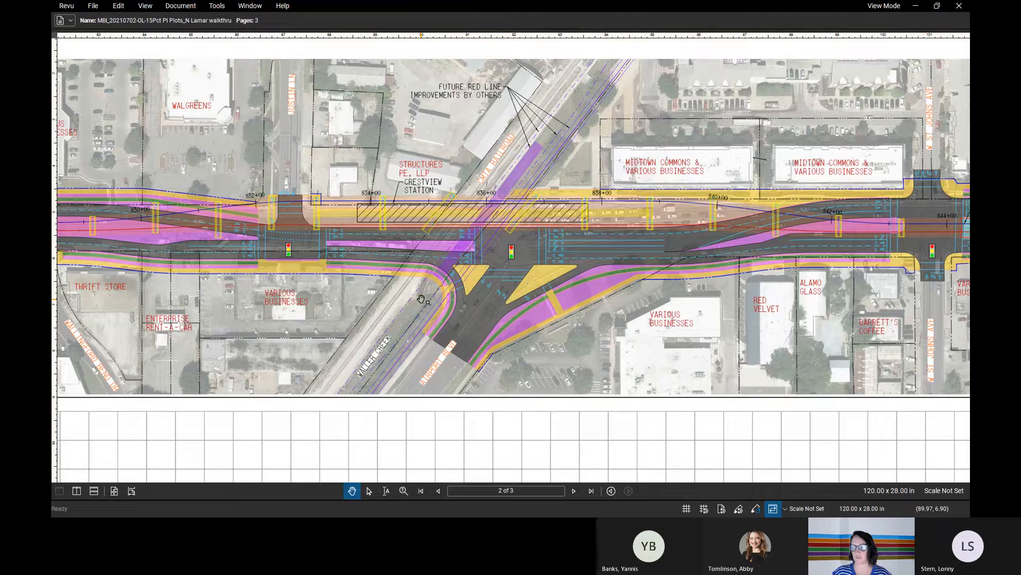
mouse_move(443, 303)
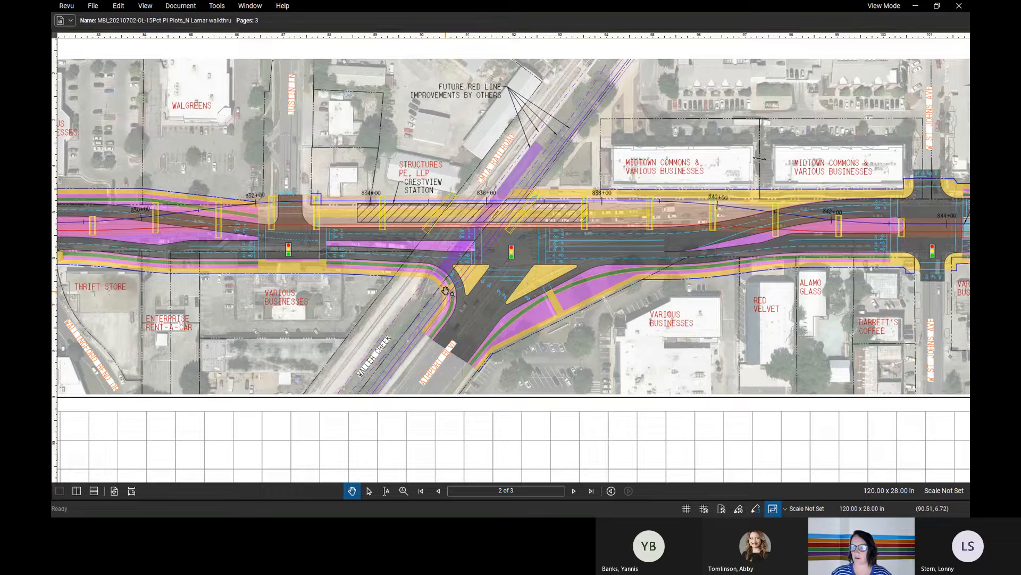
mouse_move(508, 263)
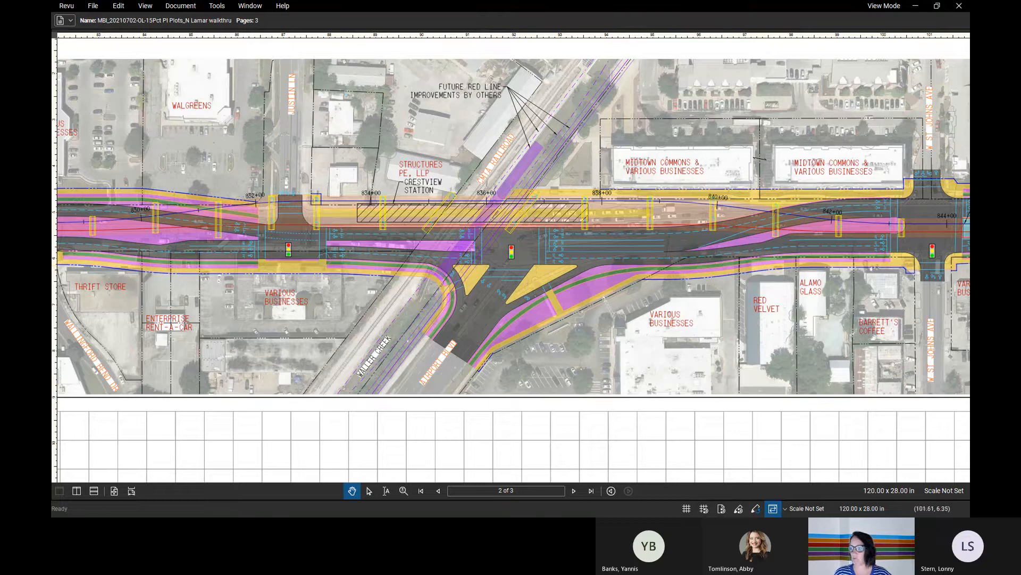
mouse_move(433, 249)
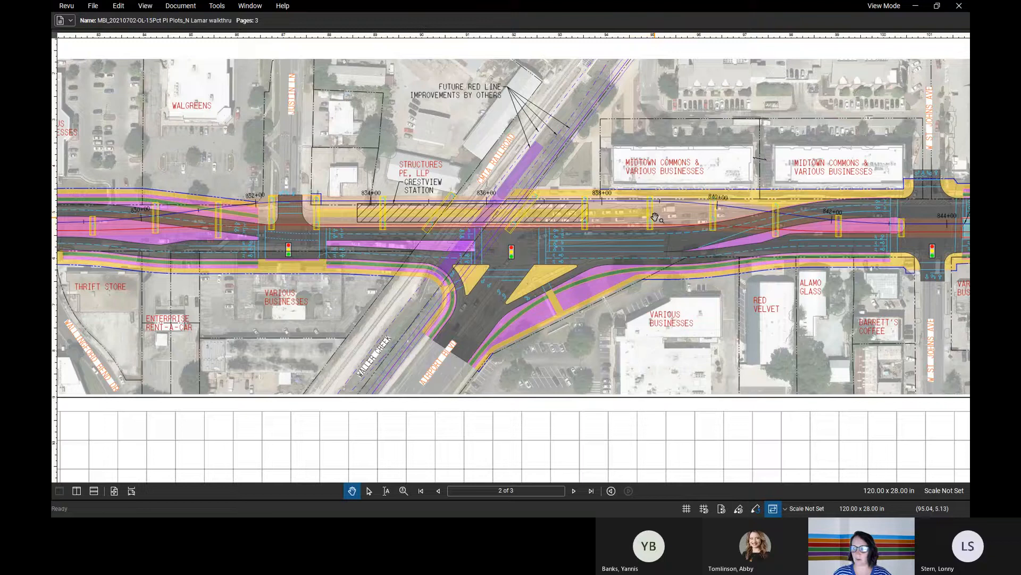
mouse_move(512, 137)
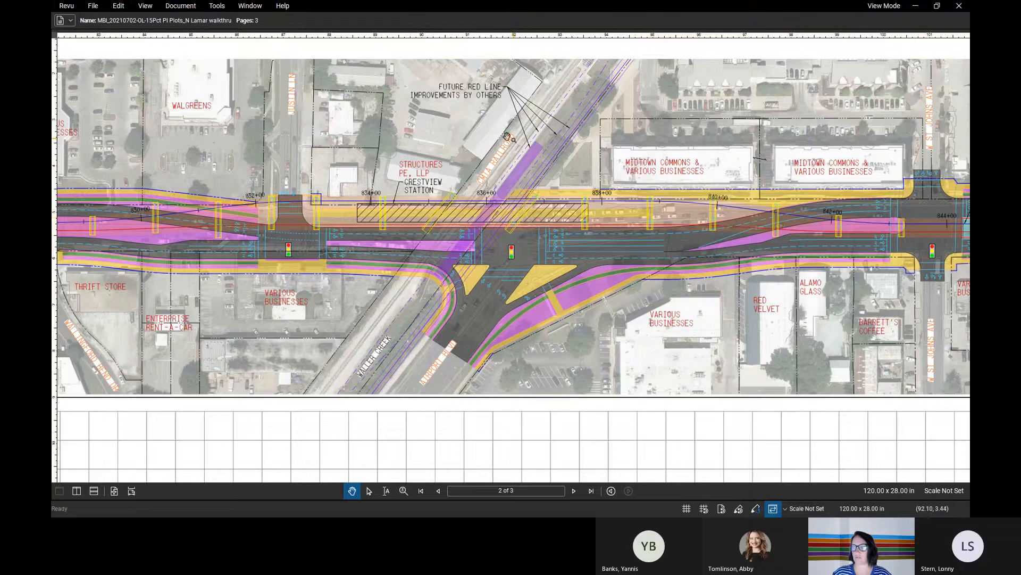
mouse_move(598, 283)
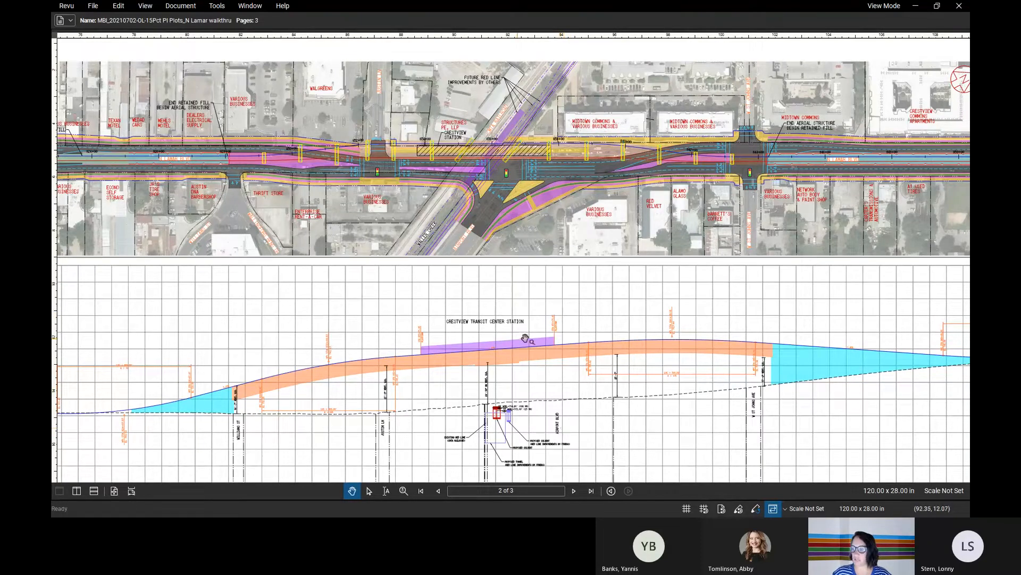
mouse_move(438, 371)
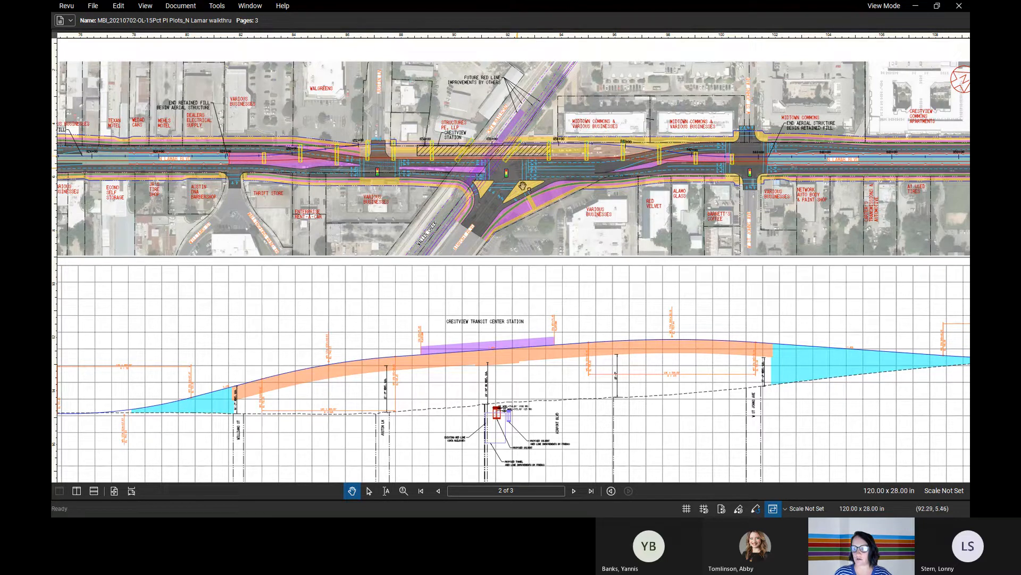
mouse_move(583, 246)
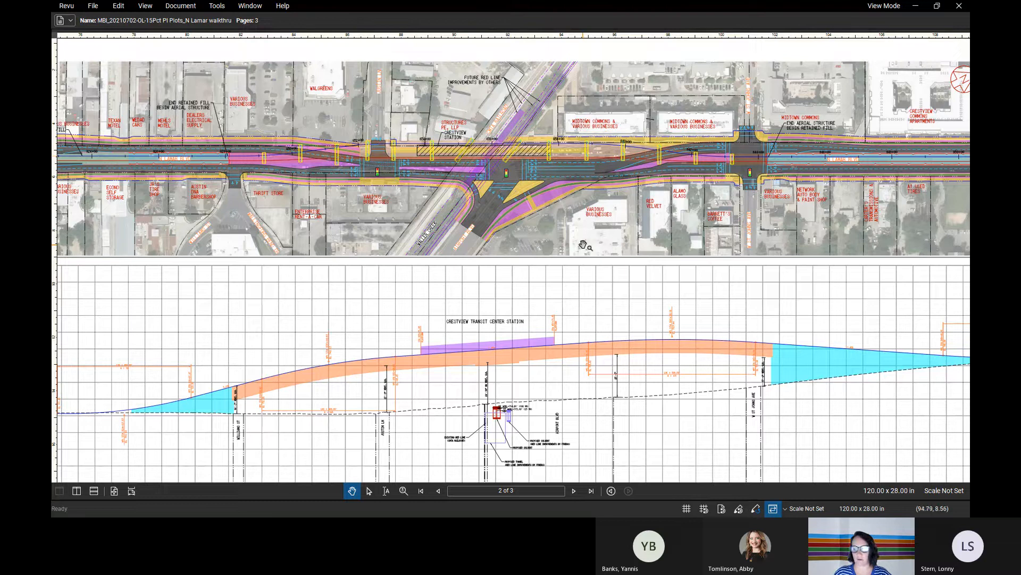
mouse_move(825, 359)
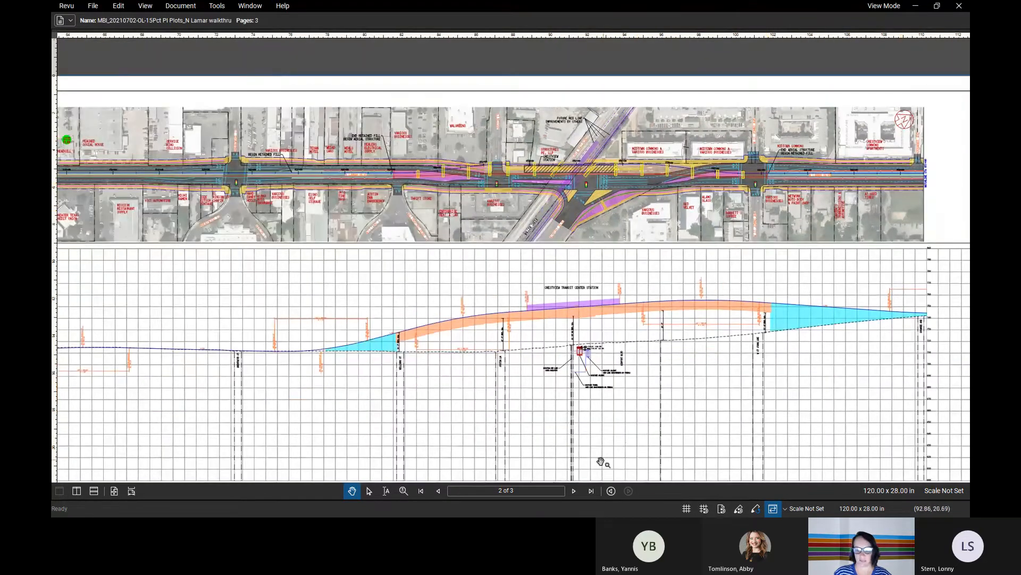
Go to page 3 of 3 and pan along the corridor toward North Lamar Transit Center Station
click(572, 491)
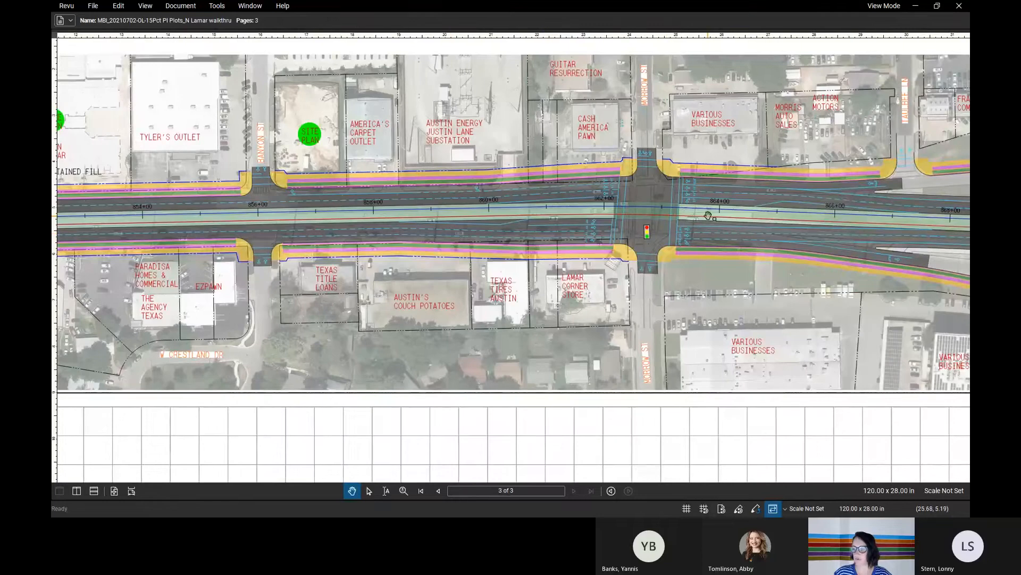
drag(707, 215, 671, 215)
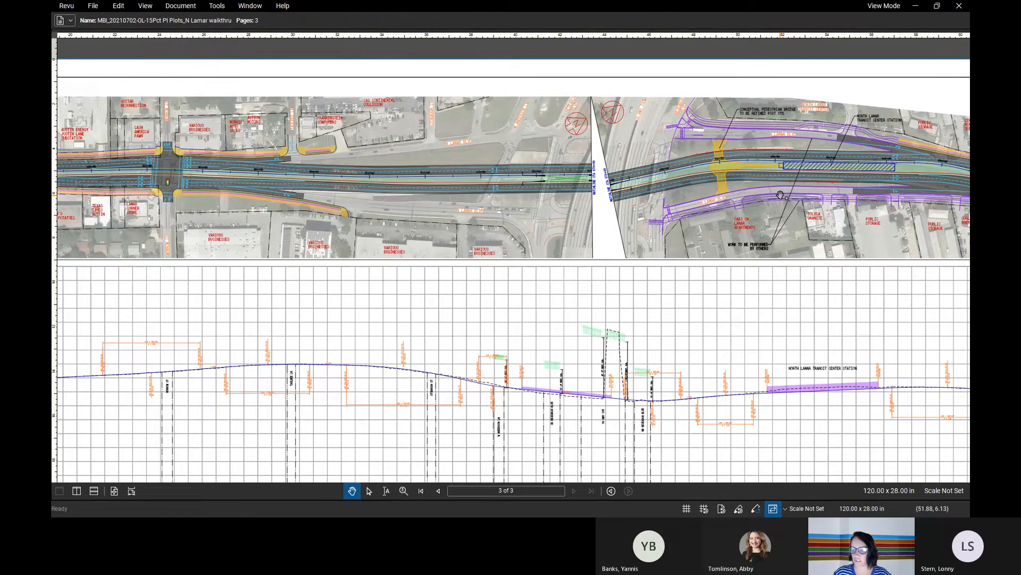
mouse_move(715, 386)
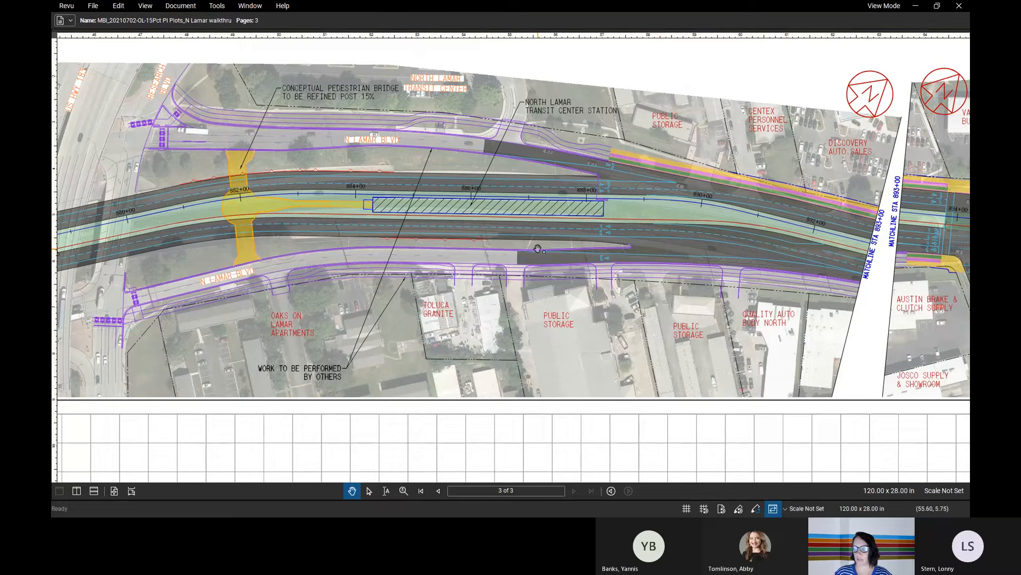
mouse_move(559, 260)
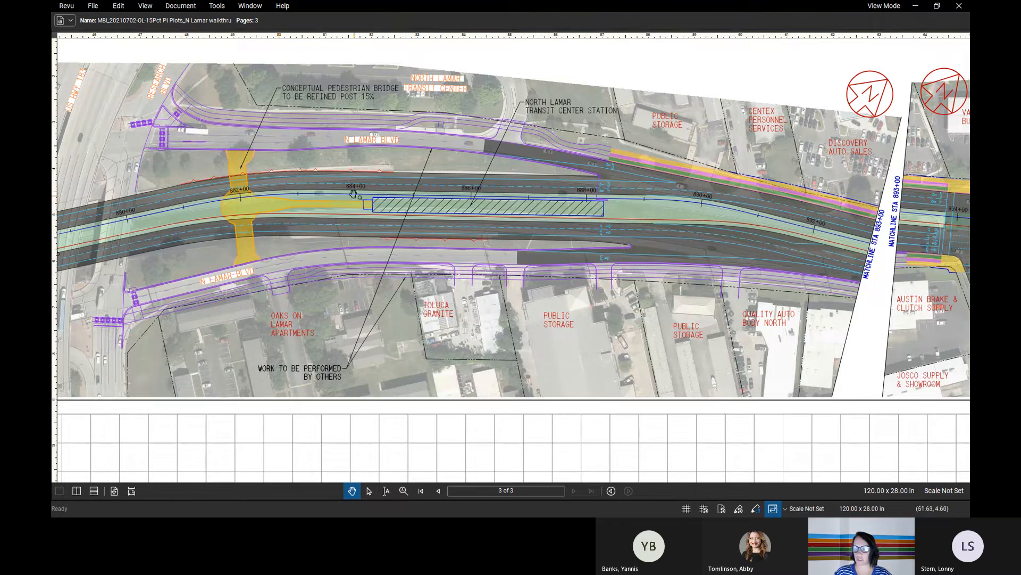
mouse_move(374, 234)
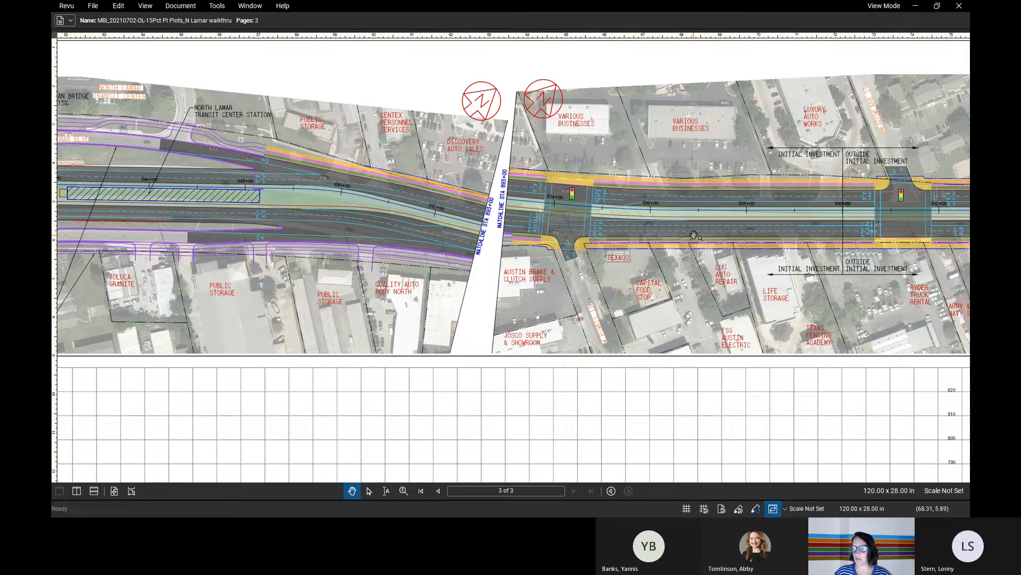
mouse_move(780, 235)
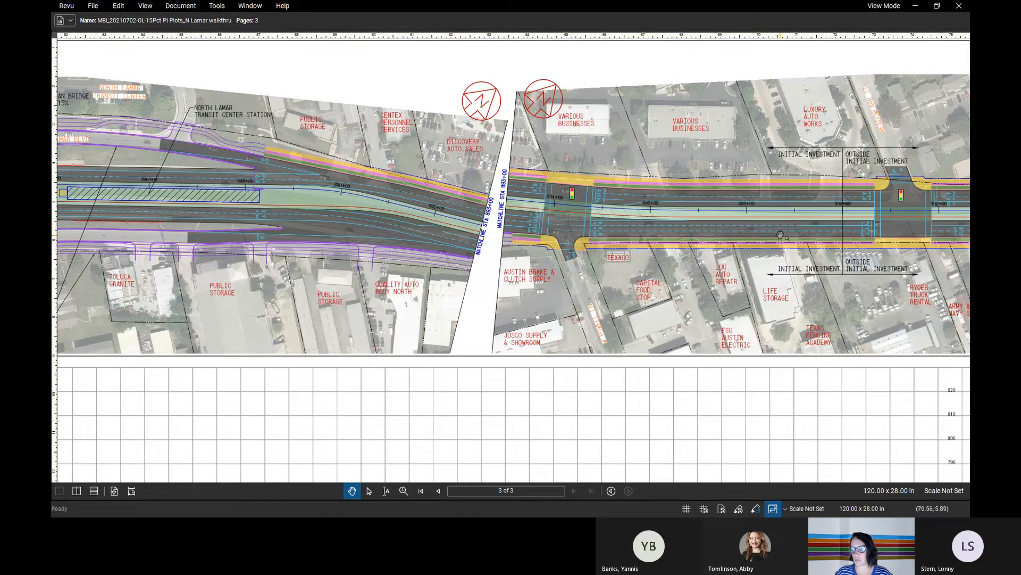
mouse_move(811, 232)
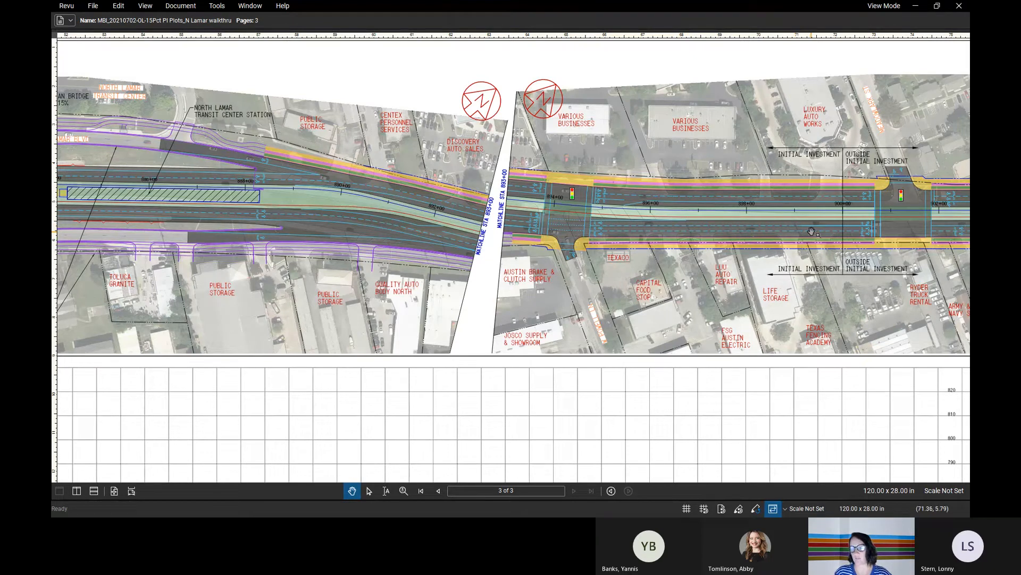
mouse_move(731, 227)
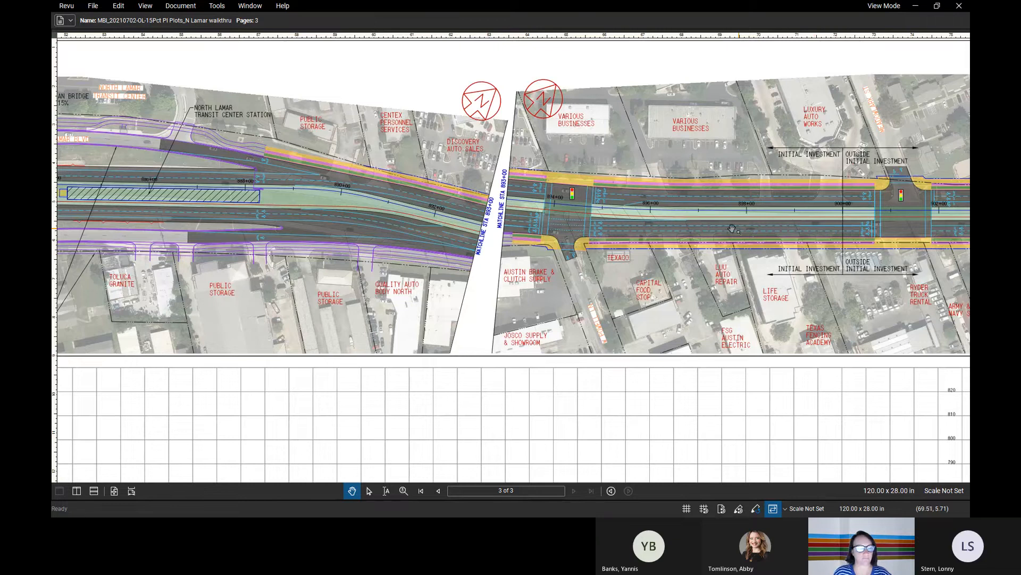